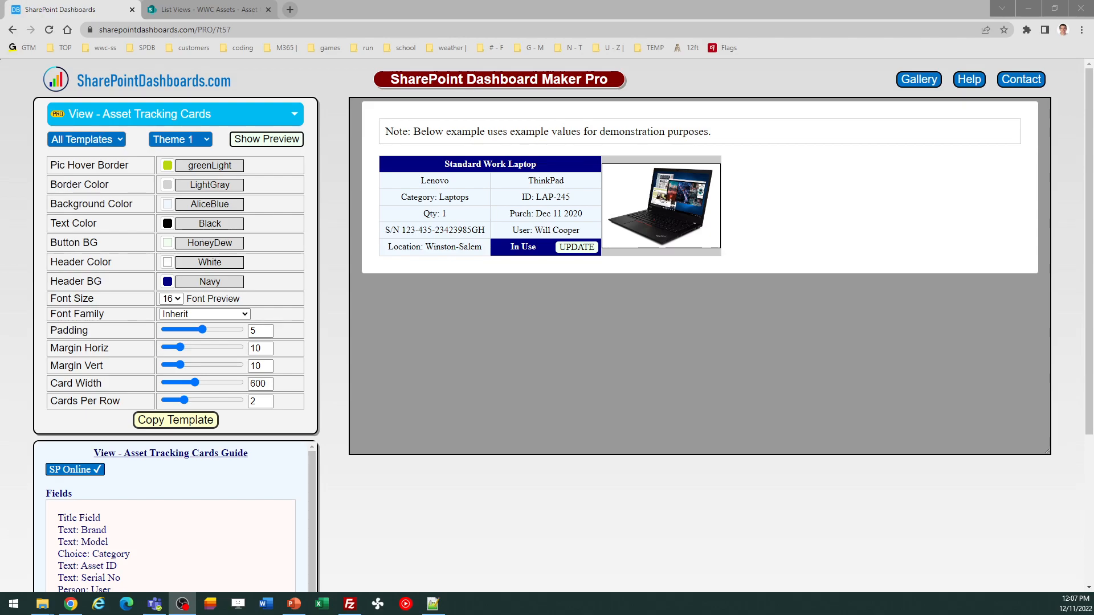
pyautogui.moveTo(499, 325)
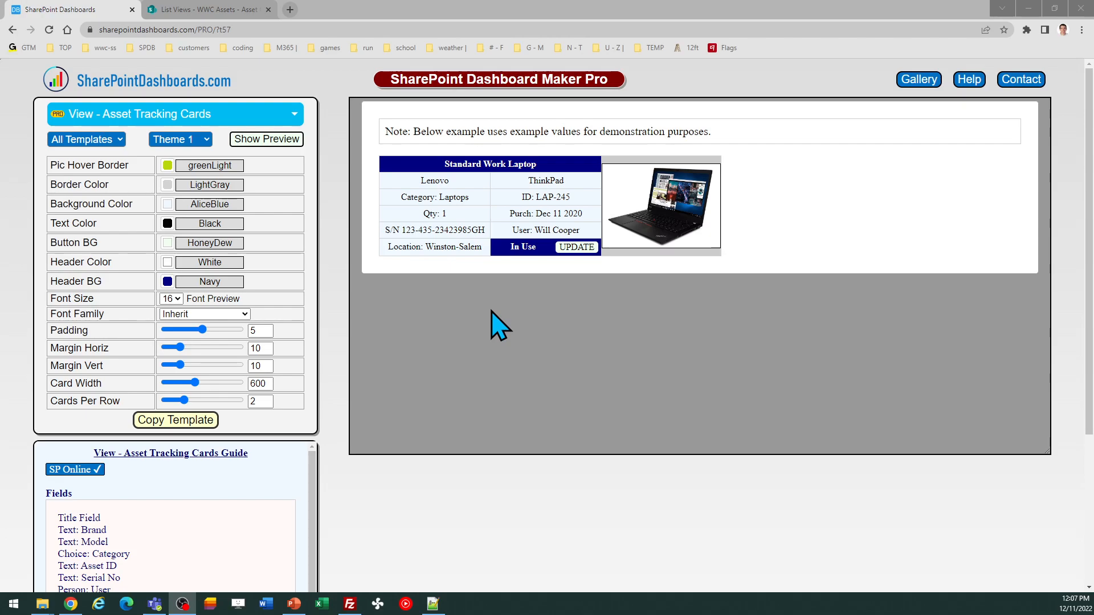
pyautogui.moveTo(661, 234)
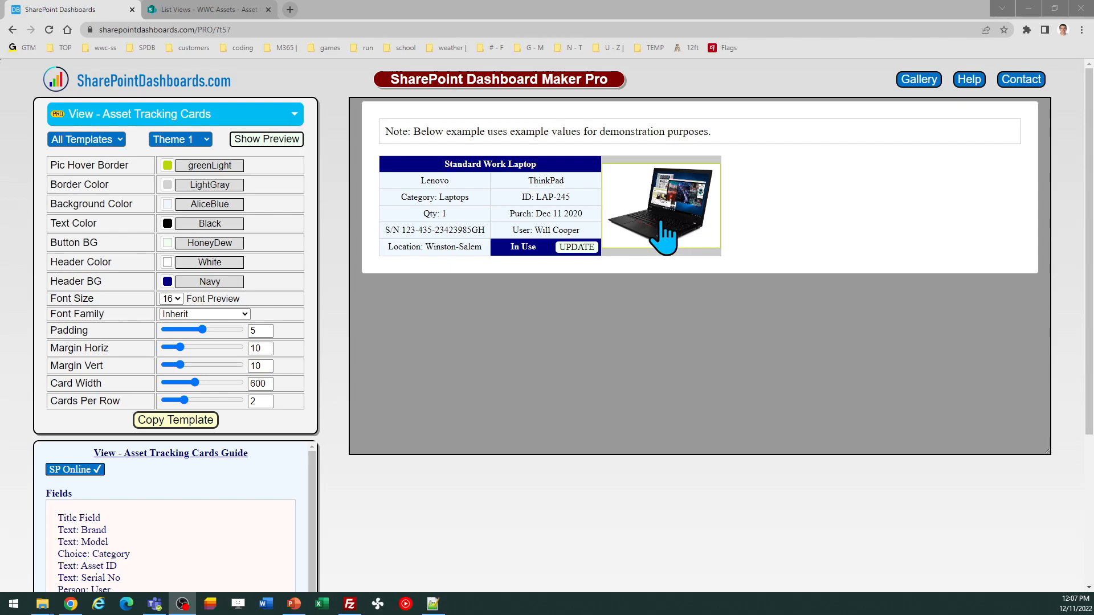
pyautogui.moveTo(685, 386)
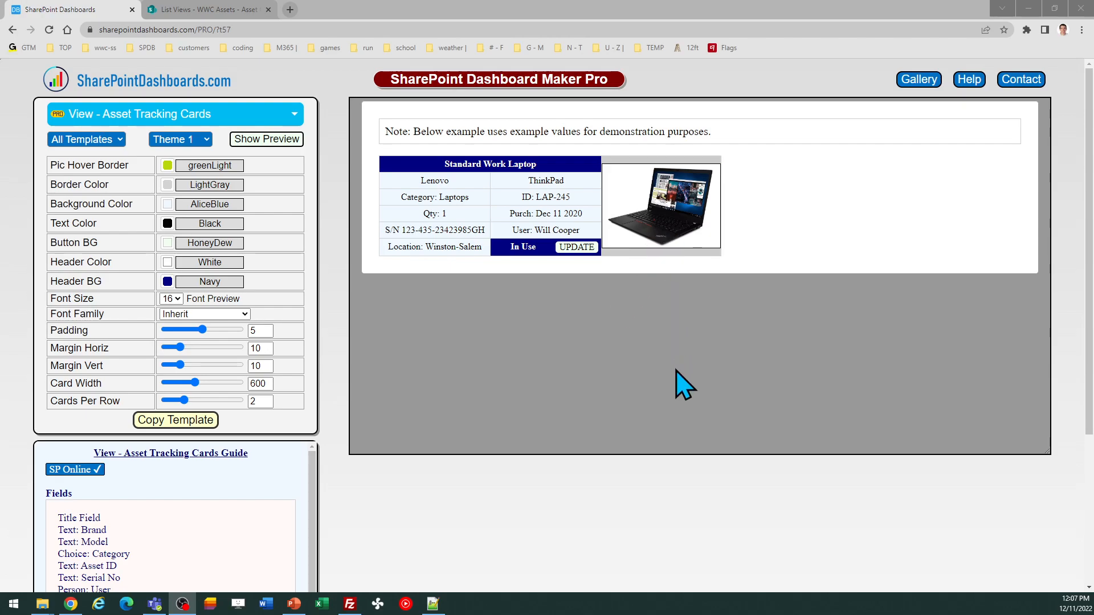
pyautogui.moveTo(501, 377)
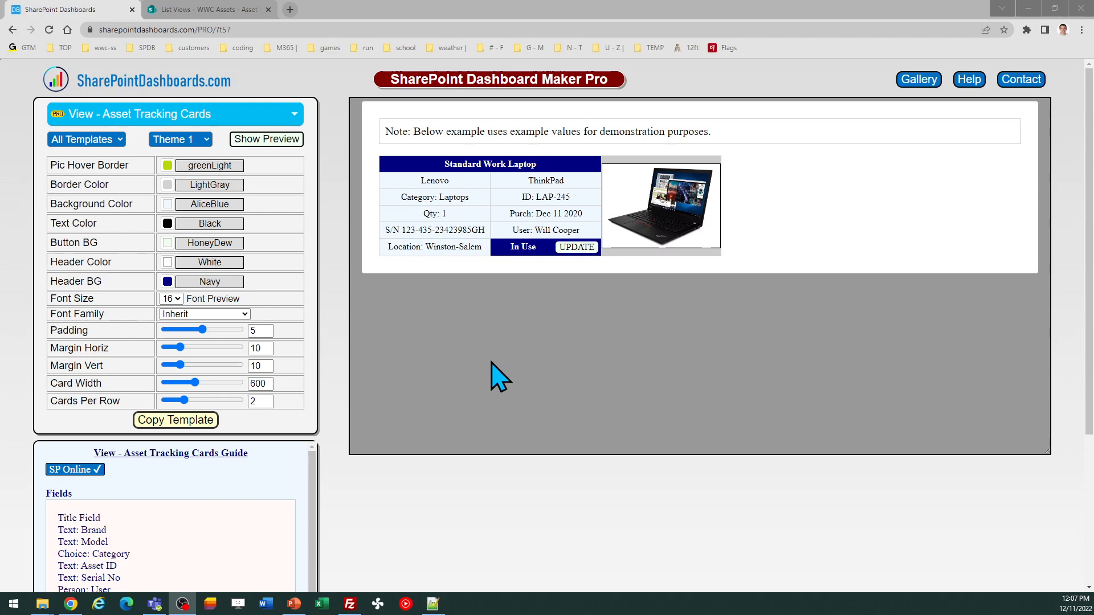
pyautogui.moveTo(801, 341)
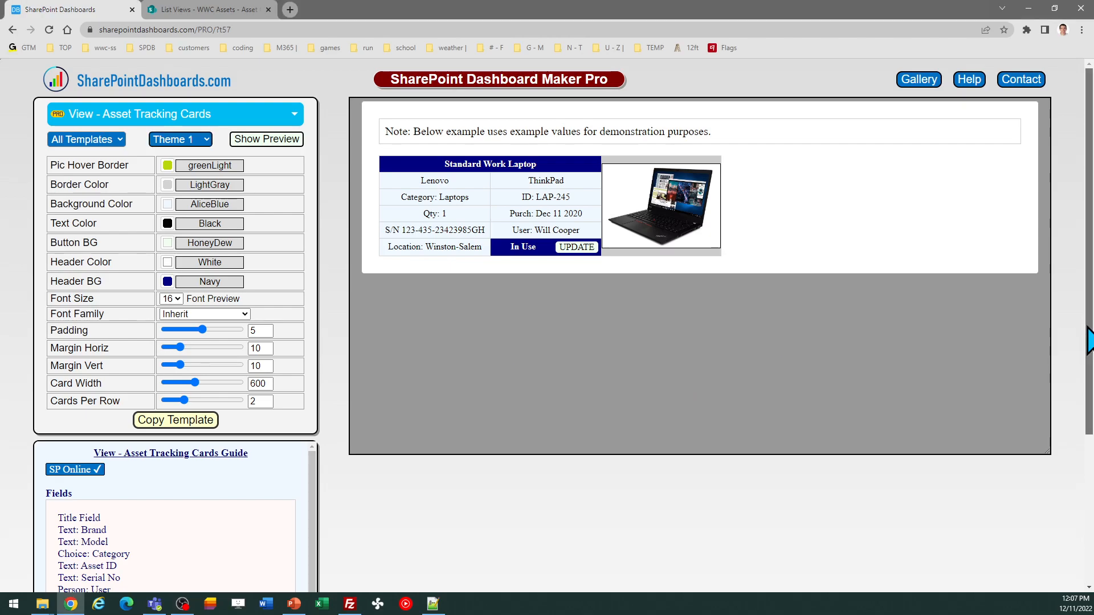
# Step: Bring up the WWC Assets list in SharePoint and scroll across to its Location, Purchased and User columns
pyautogui.scroll(-3)
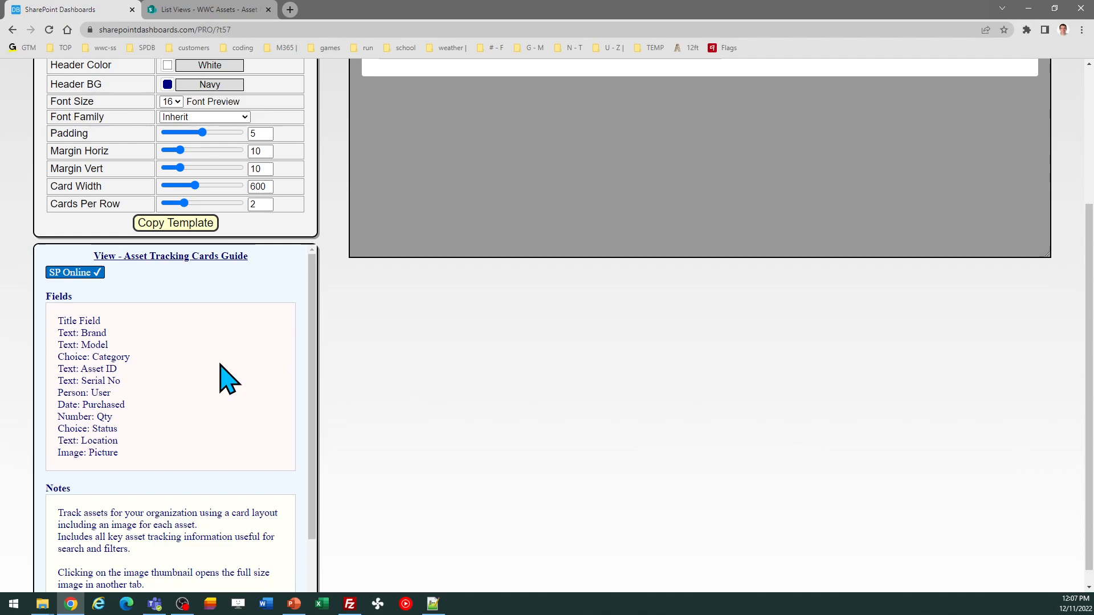
pyautogui.moveTo(124, 322)
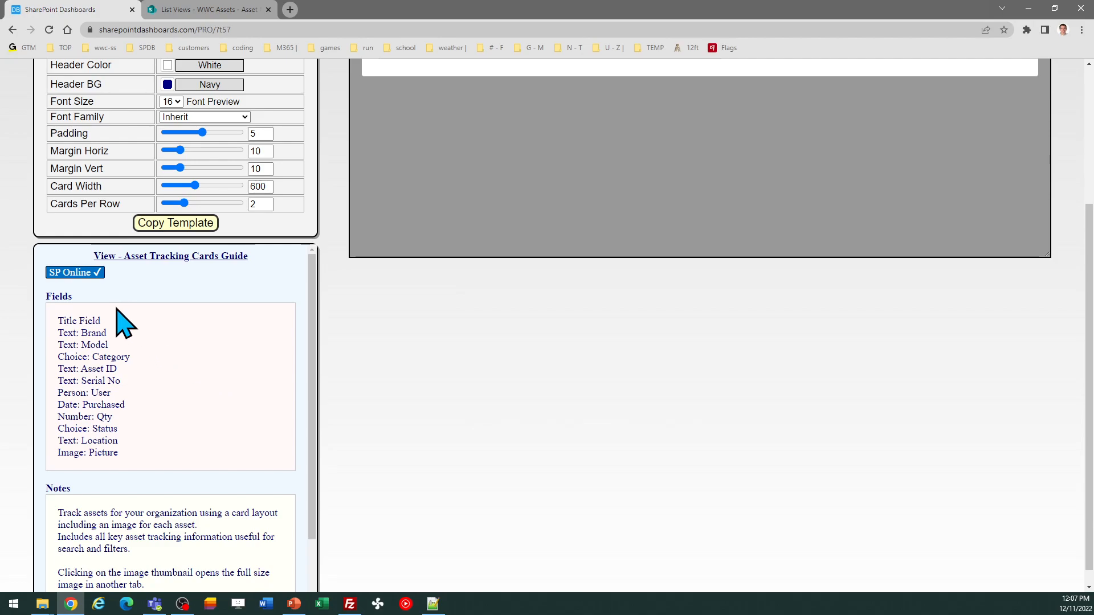
pyautogui.moveTo(142, 473)
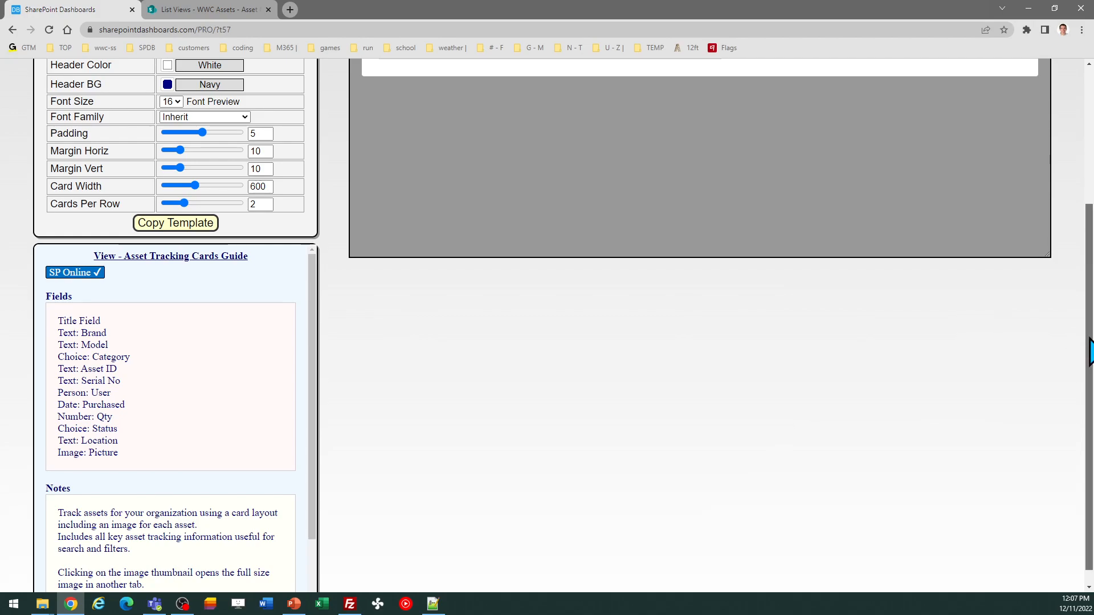
pyautogui.scroll(-3)
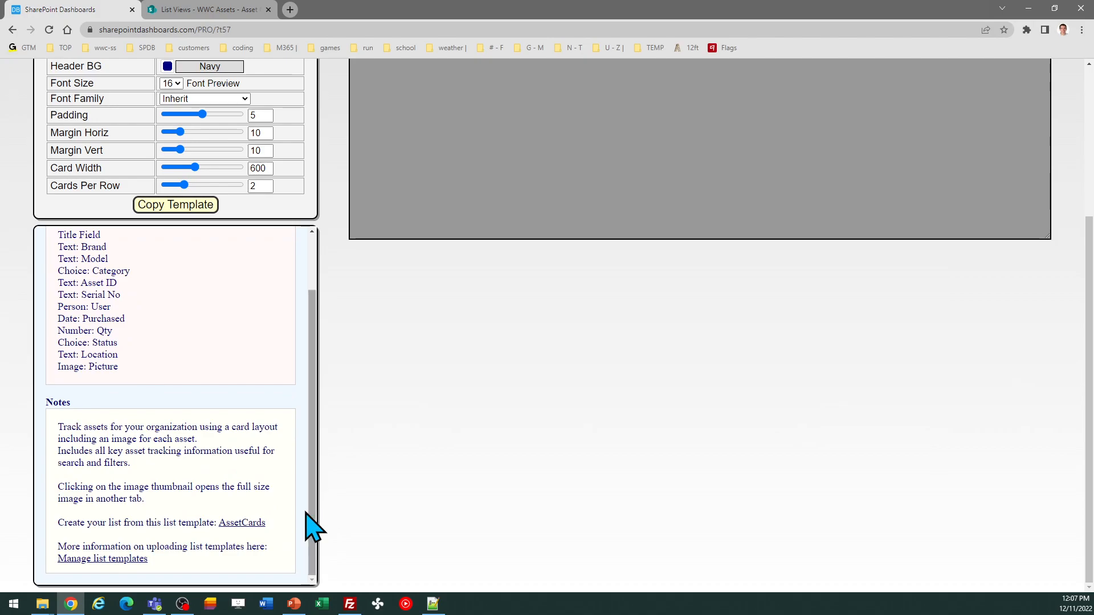
pyautogui.moveTo(241, 523)
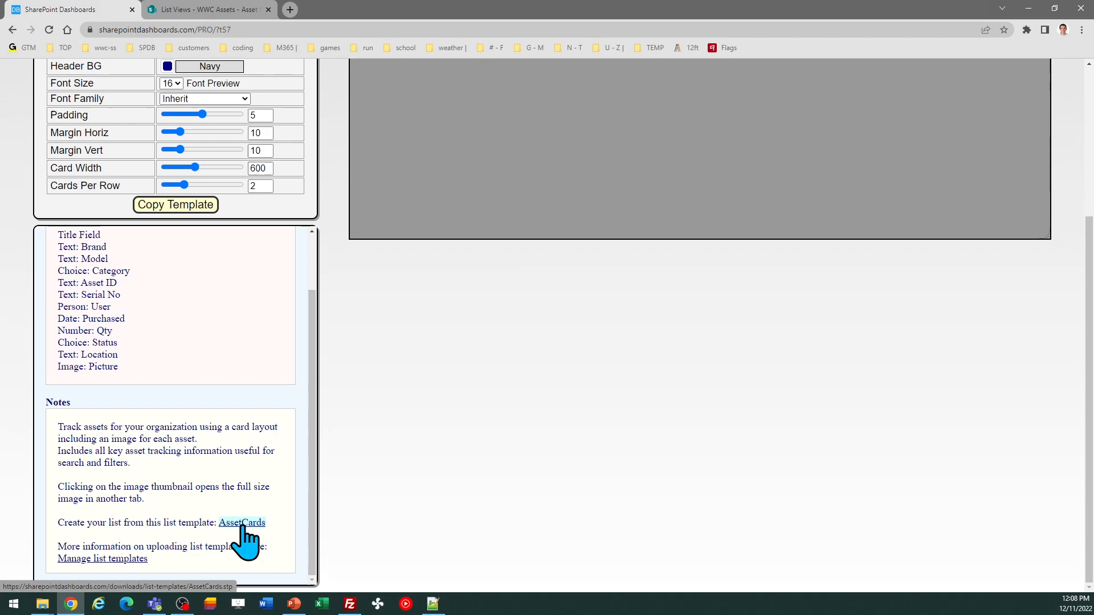
pyautogui.moveTo(306, 558)
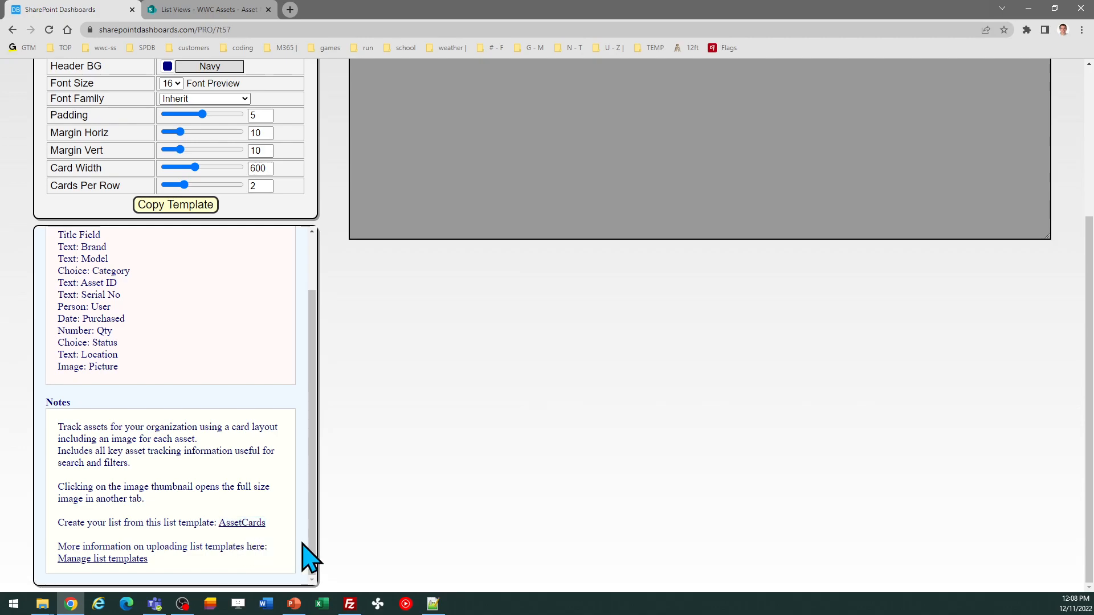
pyautogui.moveTo(101, 558)
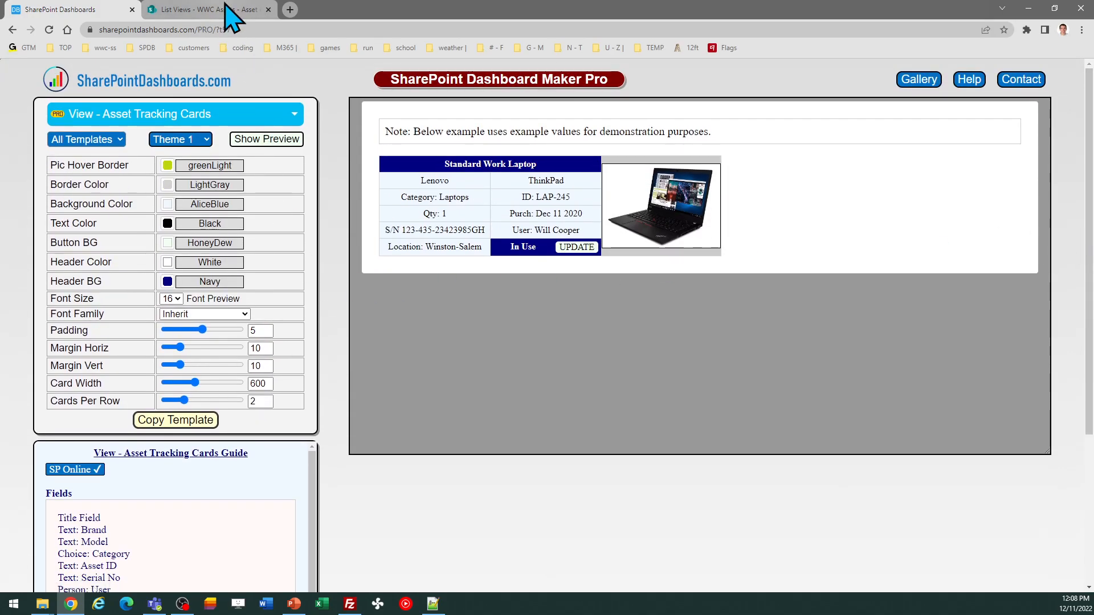
pyautogui.click(203, 10)
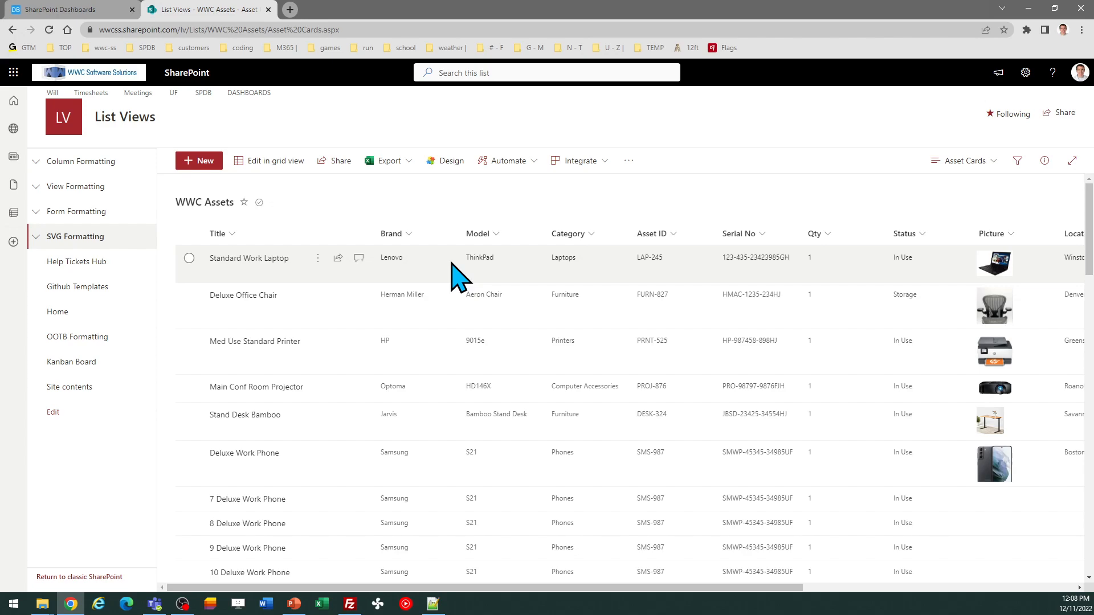
pyautogui.moveTo(412, 286)
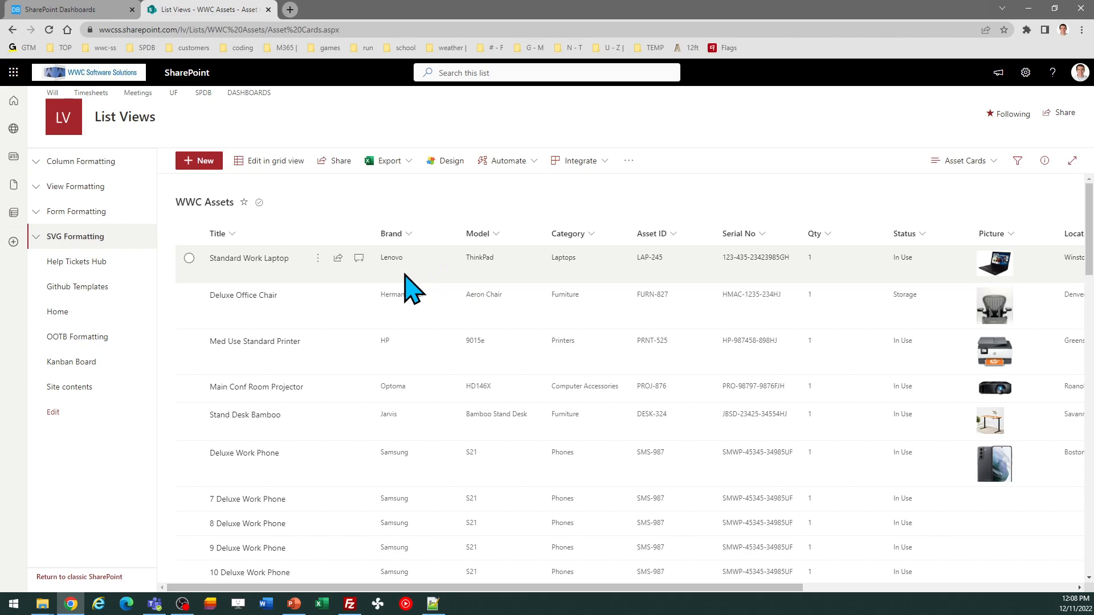
pyautogui.moveTo(286, 286)
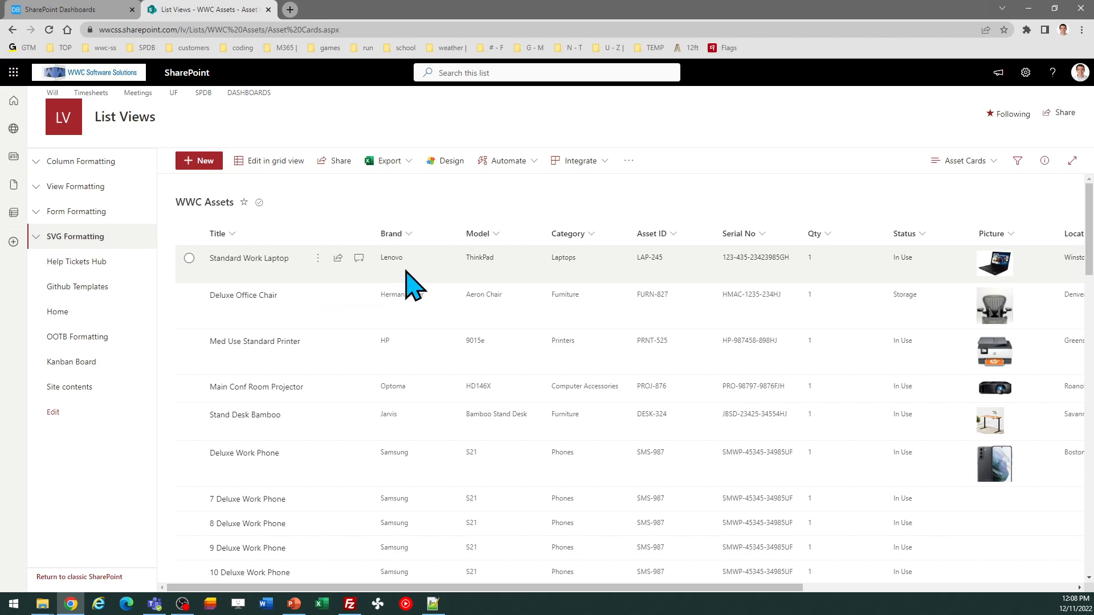
pyautogui.moveTo(513, 289)
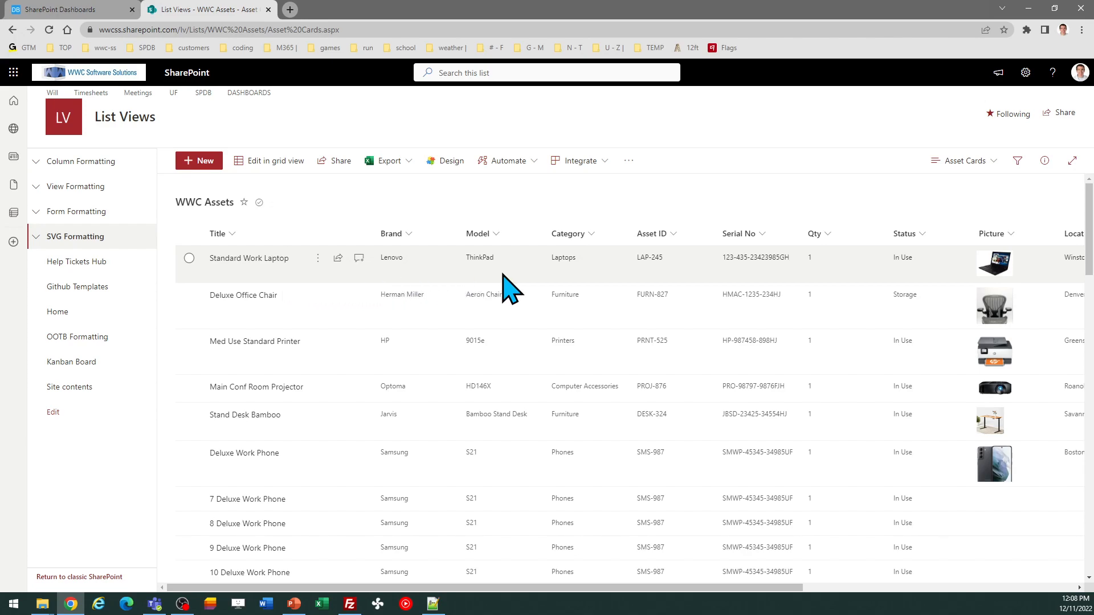
pyautogui.moveTo(596, 286)
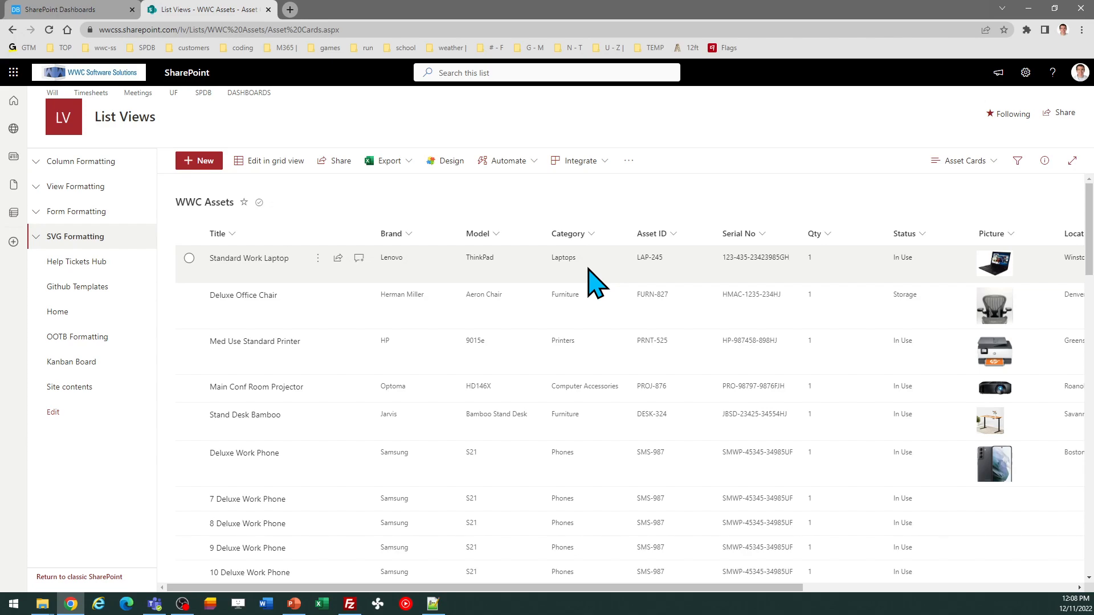
pyautogui.moveTo(745, 279)
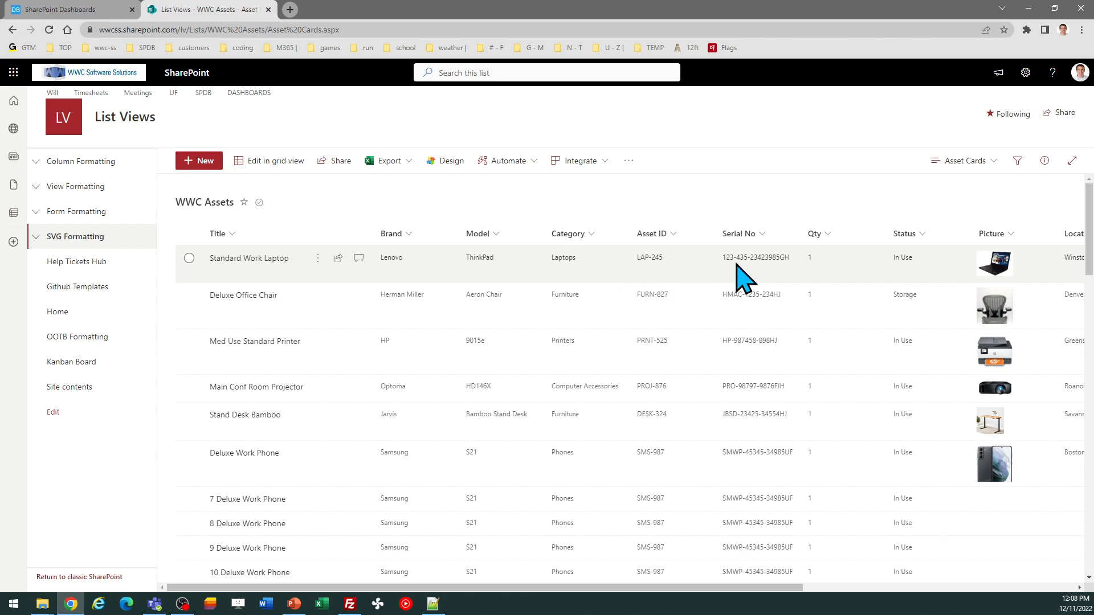
pyautogui.moveTo(896, 278)
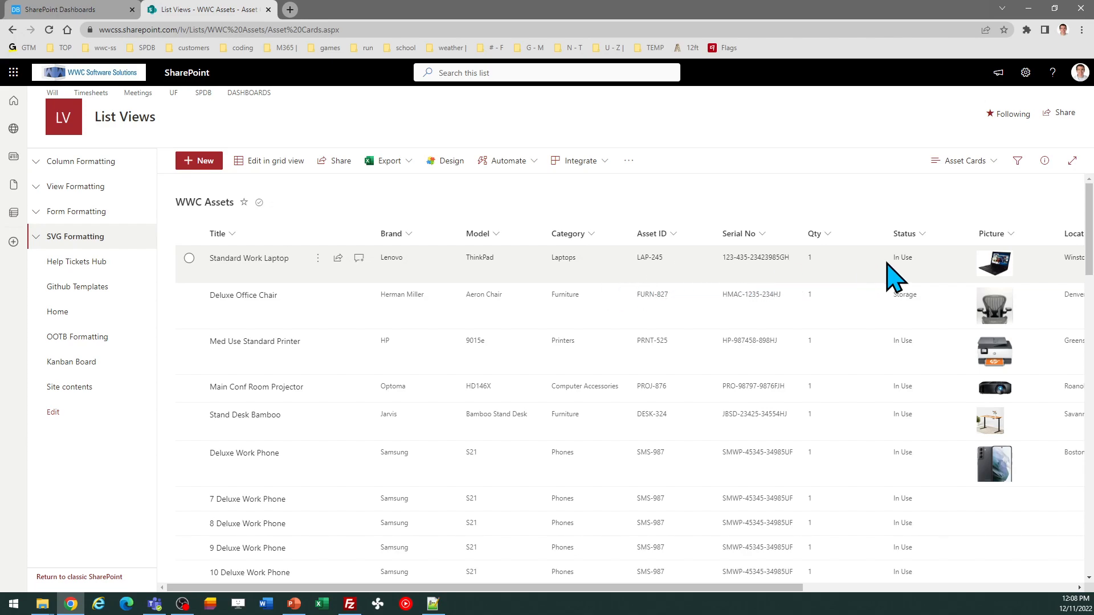
pyautogui.moveTo(823, 602)
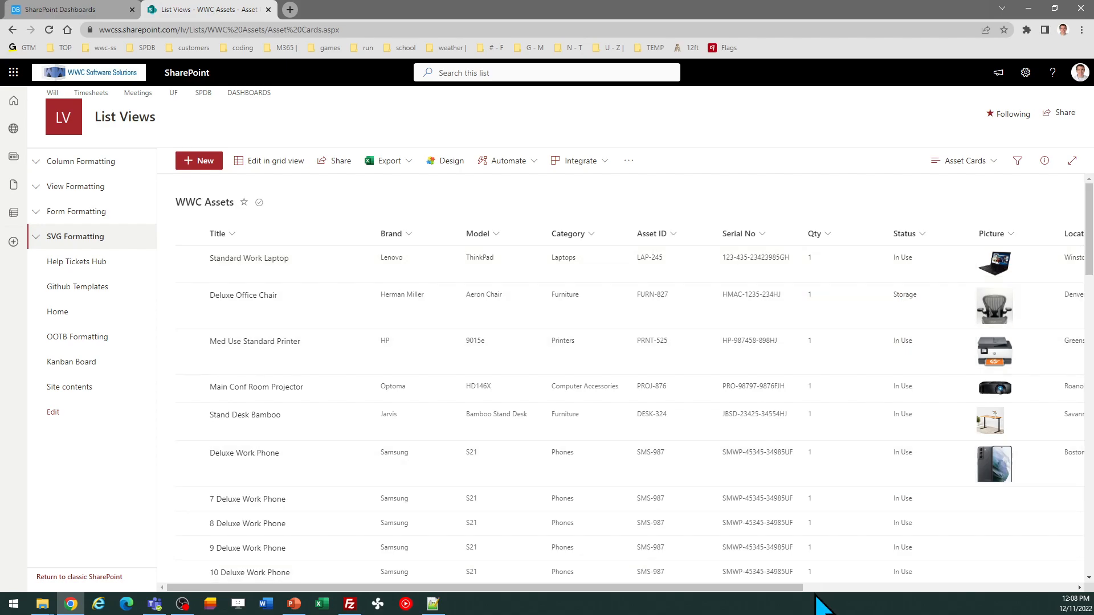
pyautogui.hscroll(3)
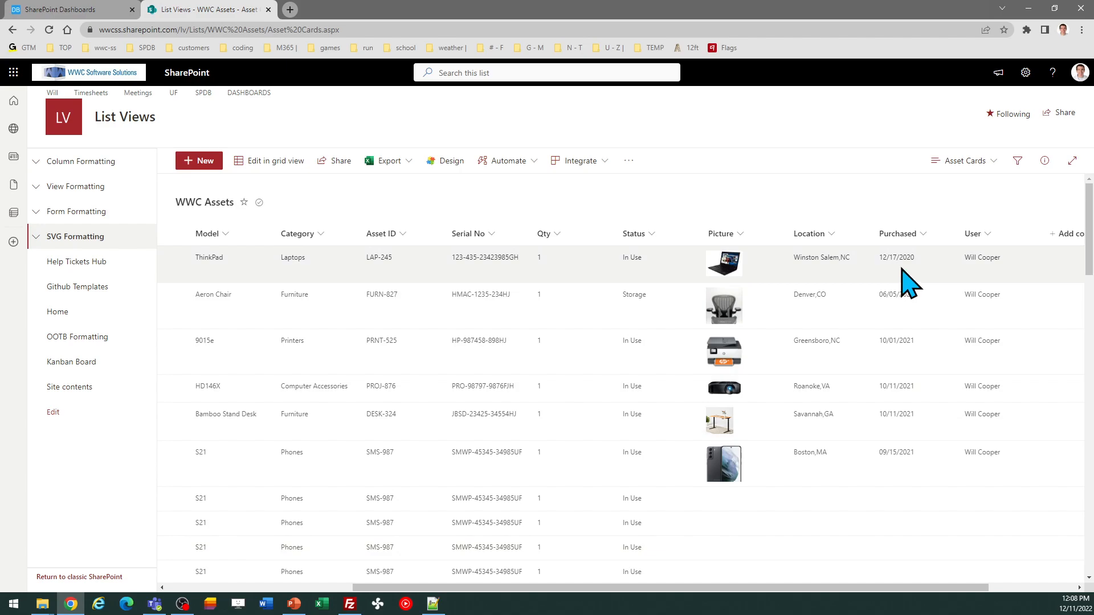
pyautogui.moveTo(725, 300)
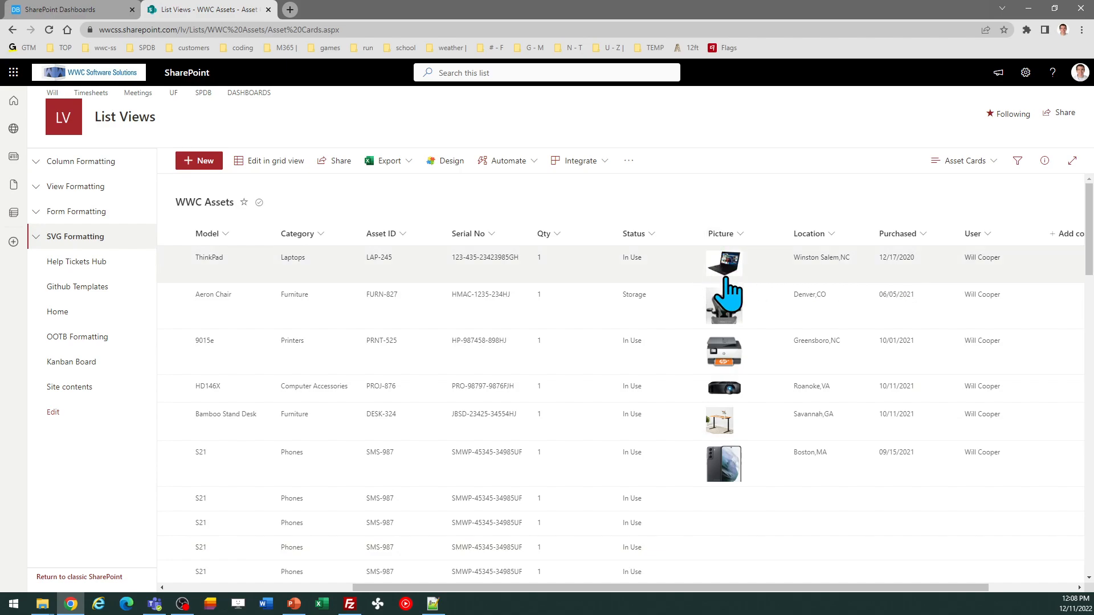
pyautogui.moveTo(772, 595)
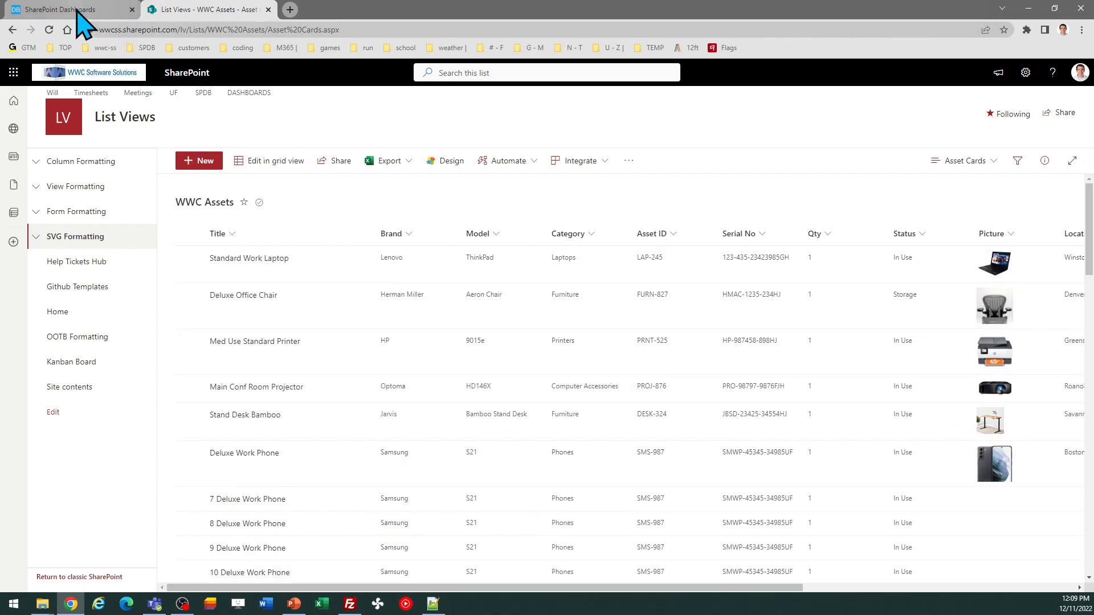
# Step: Copy the Asset Tracking Cards template code in the maker and return to the WWC Assets list
pyautogui.click(62, 9)
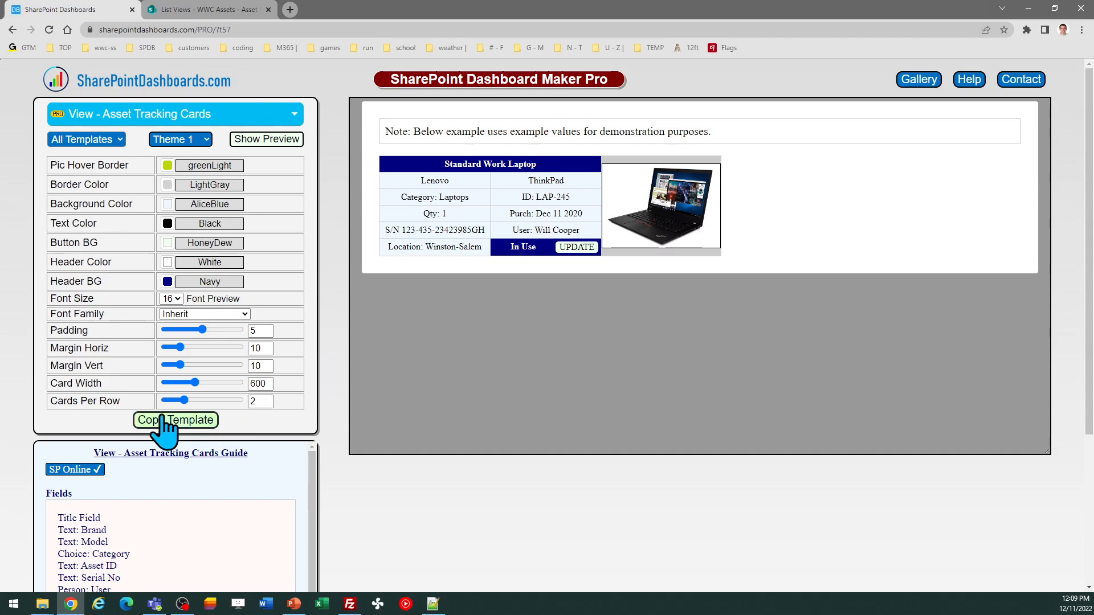
pyautogui.click(176, 421)
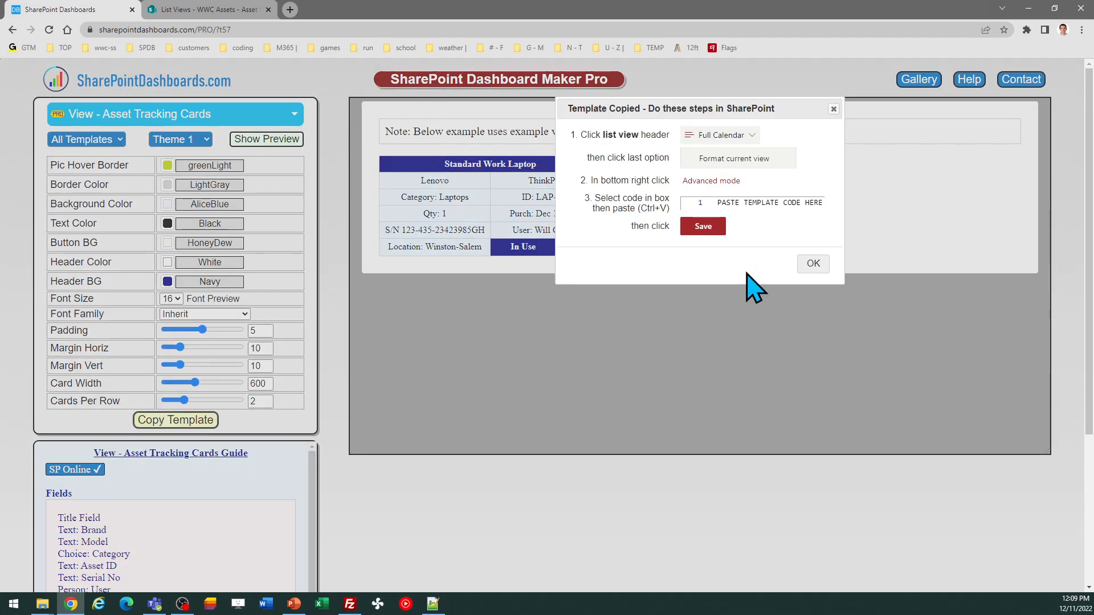
pyautogui.moveTo(796, 147)
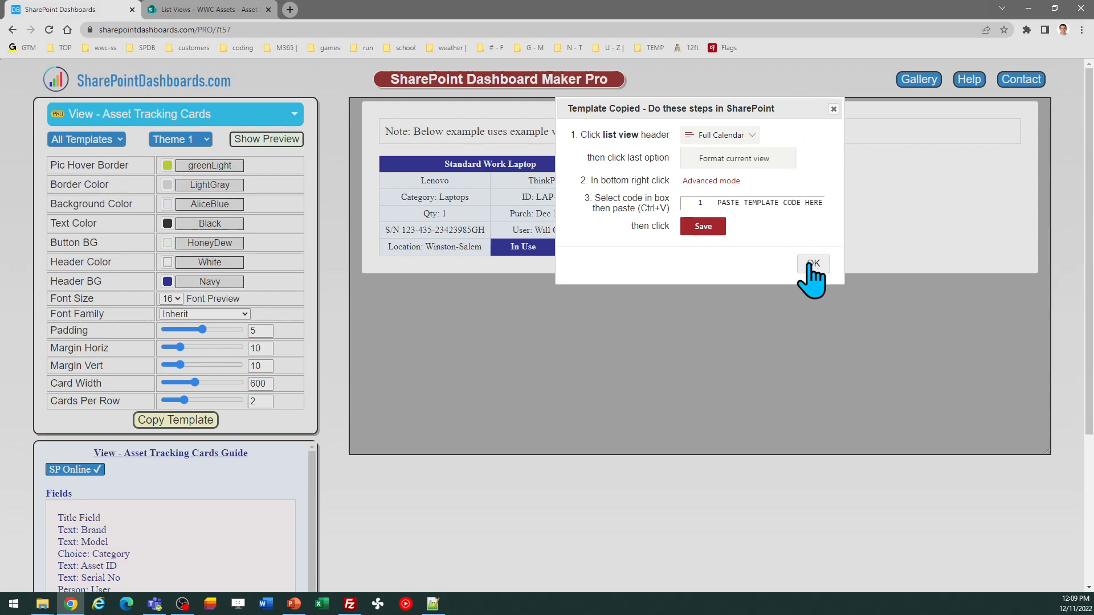
pyautogui.click(812, 264)
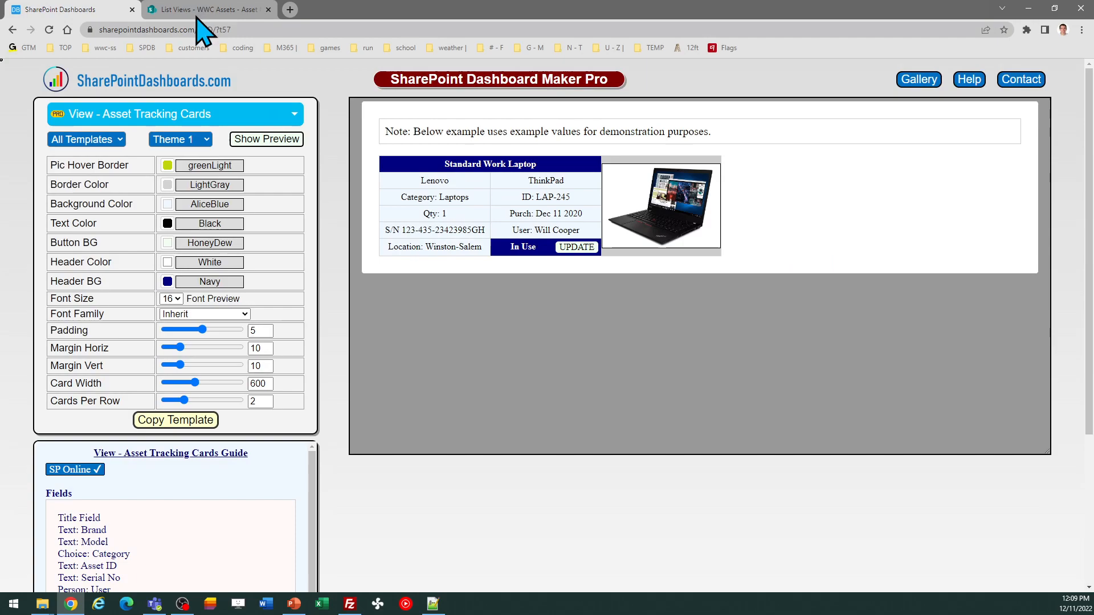
pyautogui.click(206, 10)
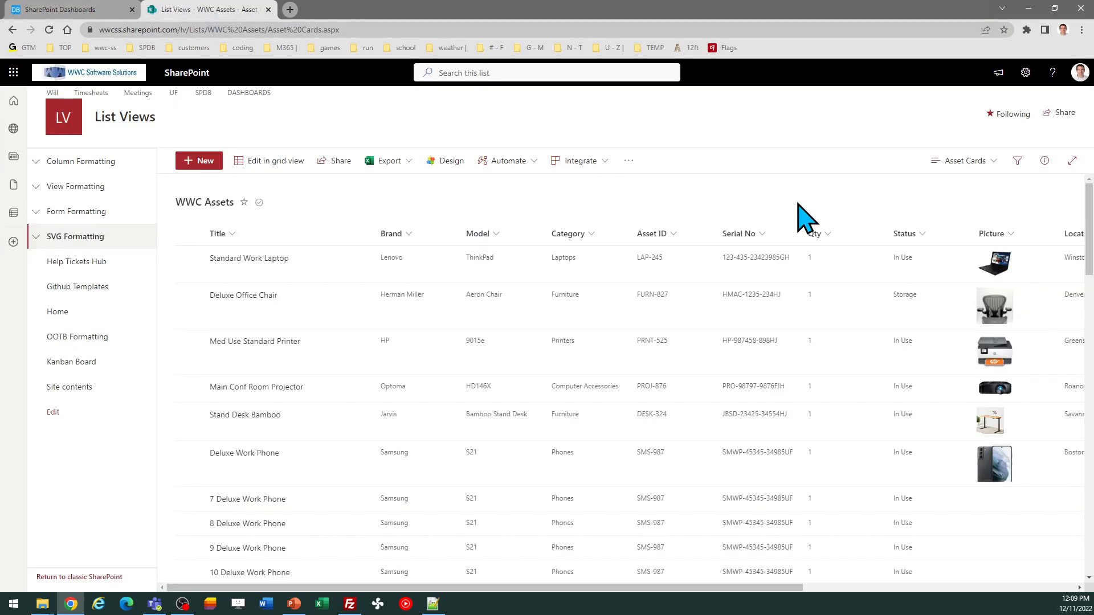
# Step: Paste the card template JSON into the view's advanced formatting and save it
pyautogui.click(966, 161)
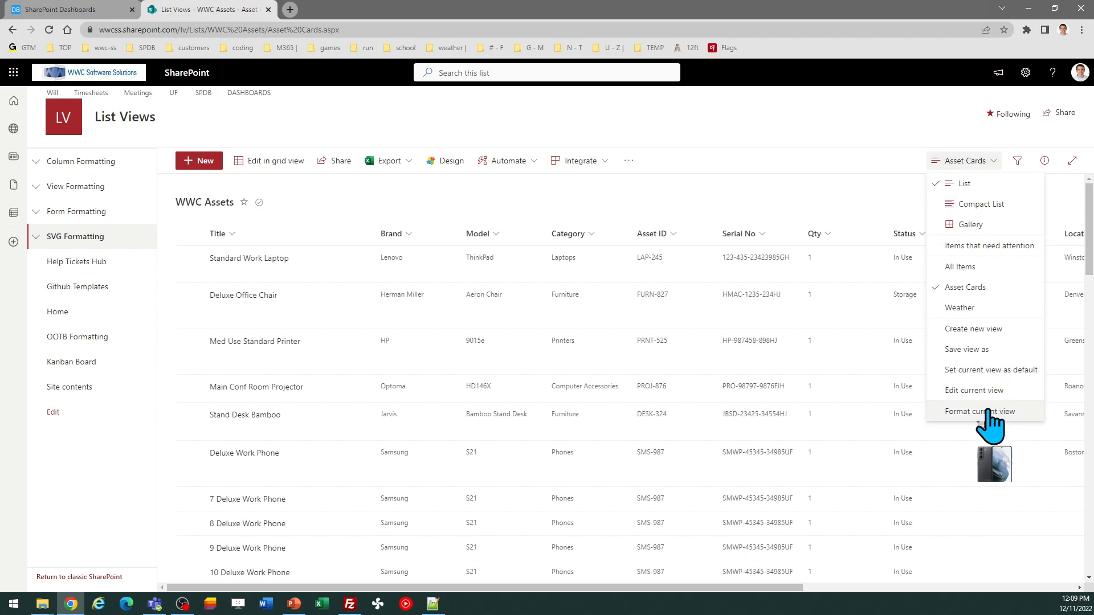
pyautogui.click(974, 411)
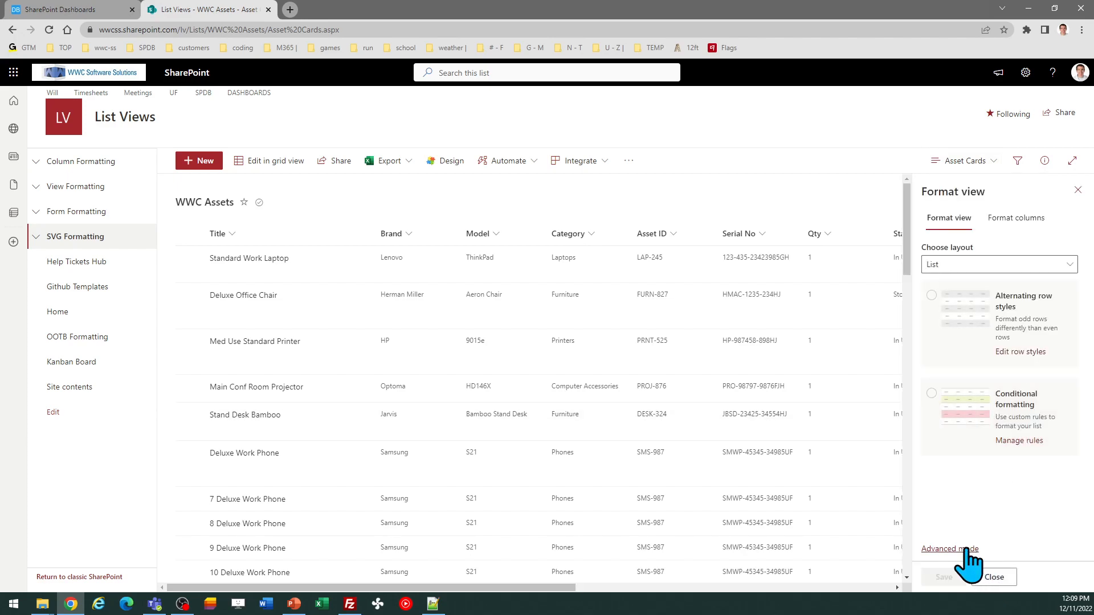
pyautogui.click(949, 549)
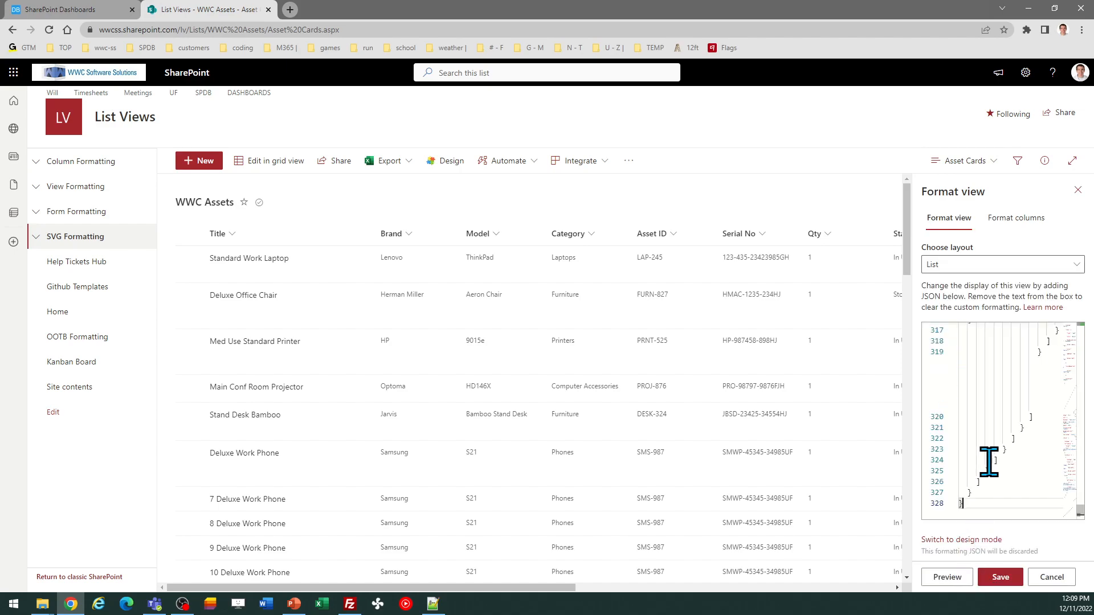
pyautogui.click(999, 576)
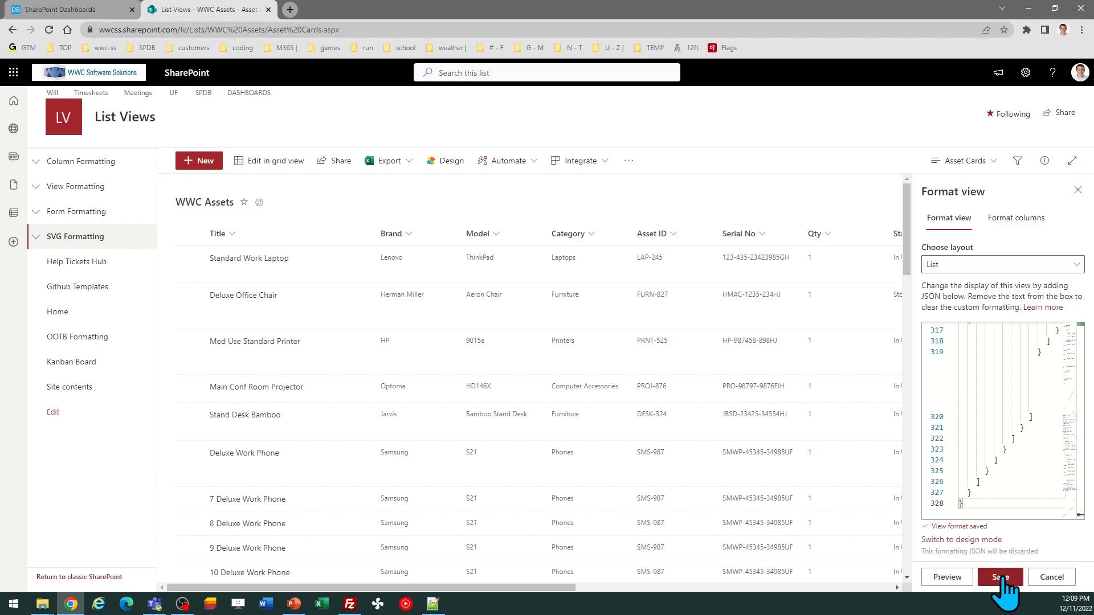
pyautogui.click(999, 577)
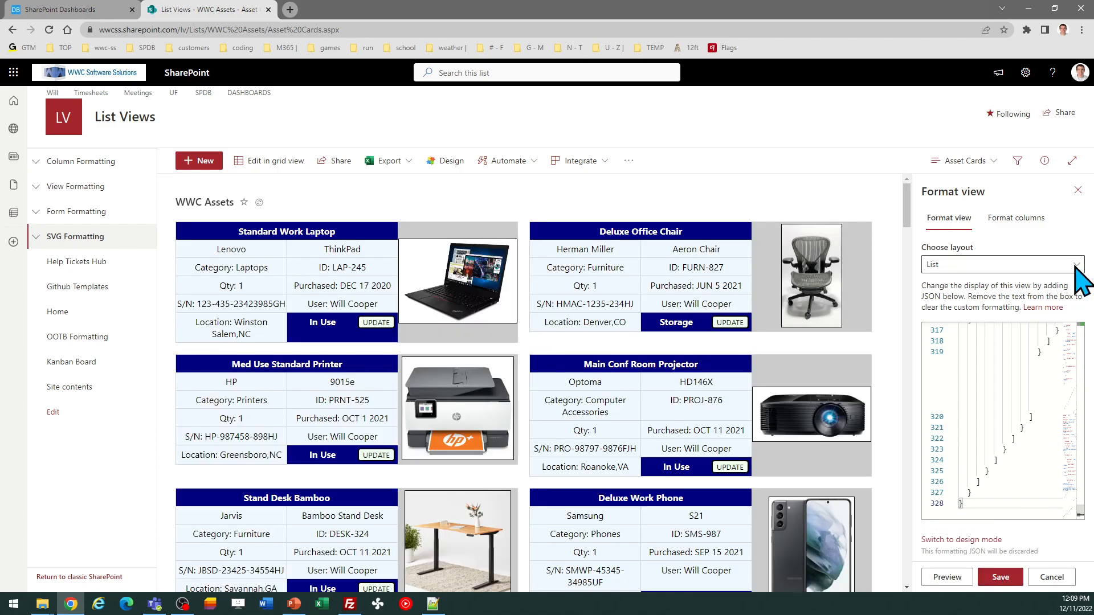
pyautogui.moveTo(1083, 207)
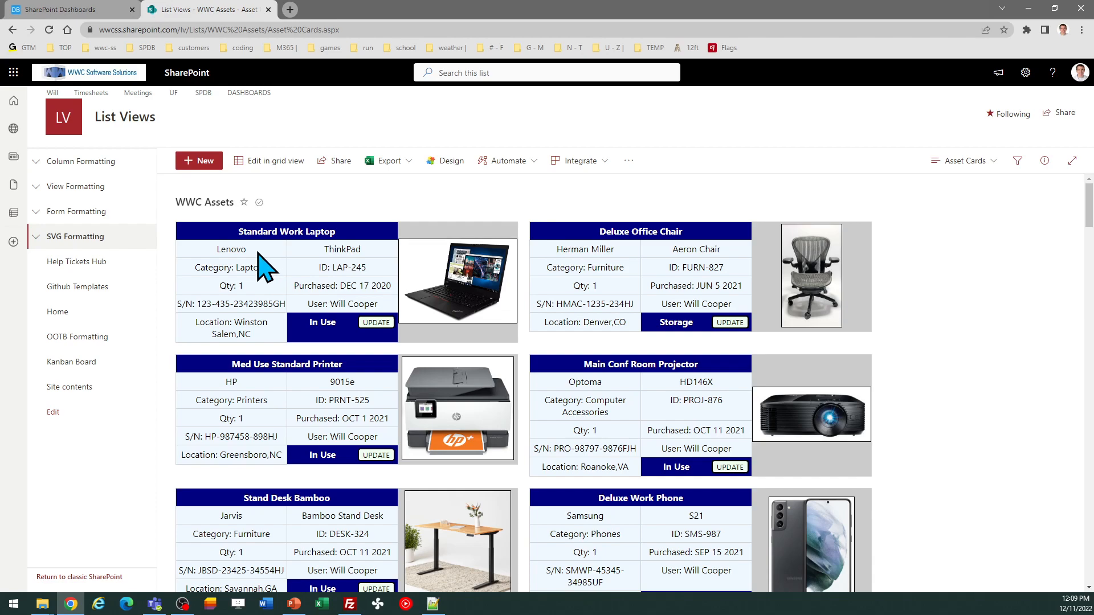
pyautogui.moveTo(263, 289)
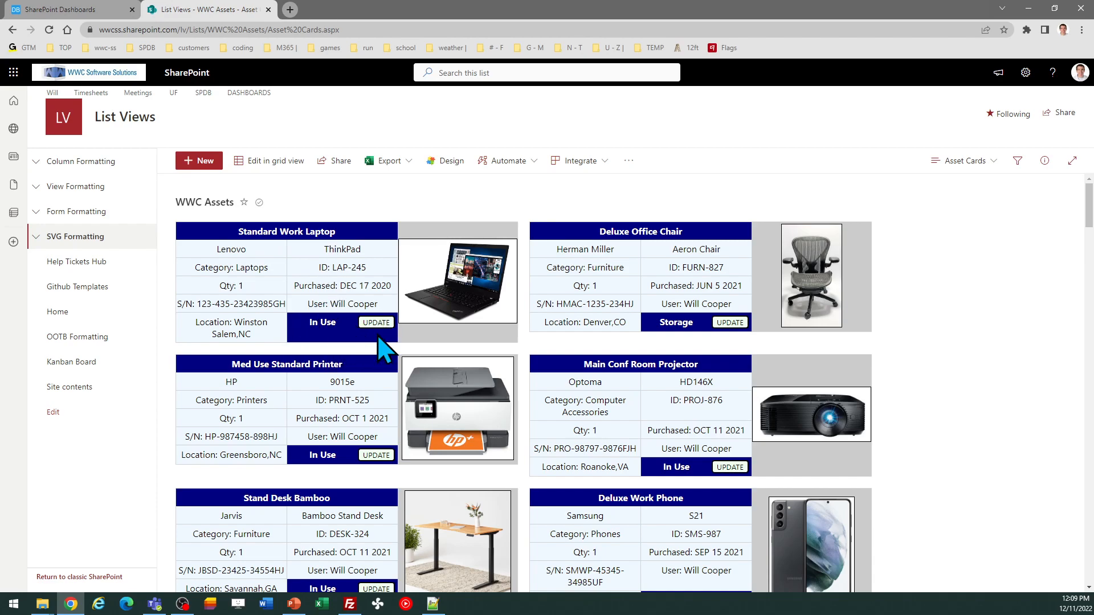
pyautogui.moveTo(253, 323)
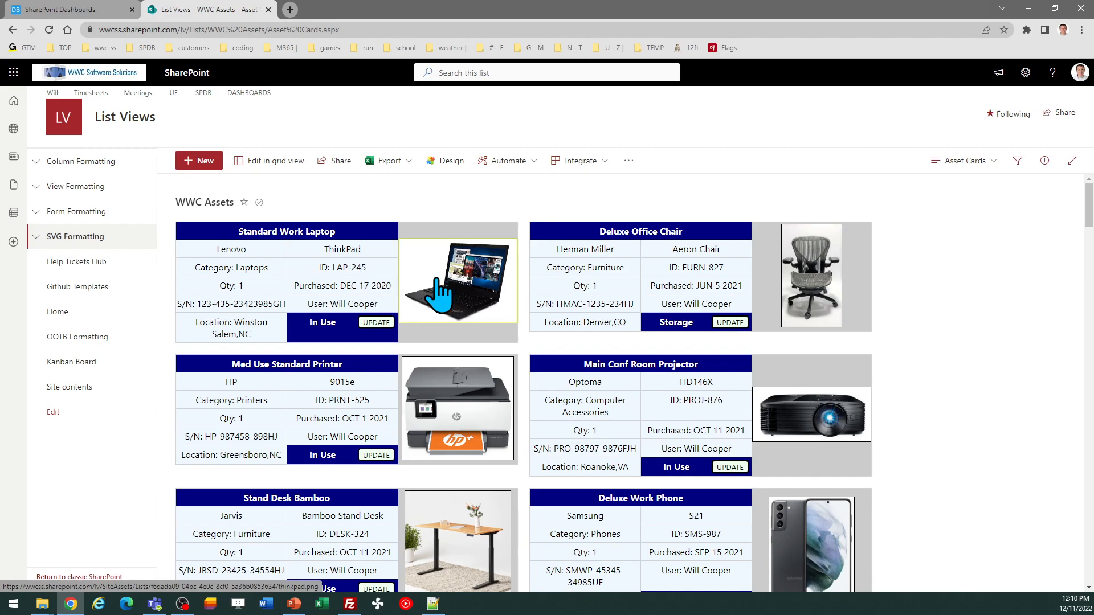
# Step: View the laptop card's picture at full size, then return to the asset cards list
pyautogui.click(458, 282)
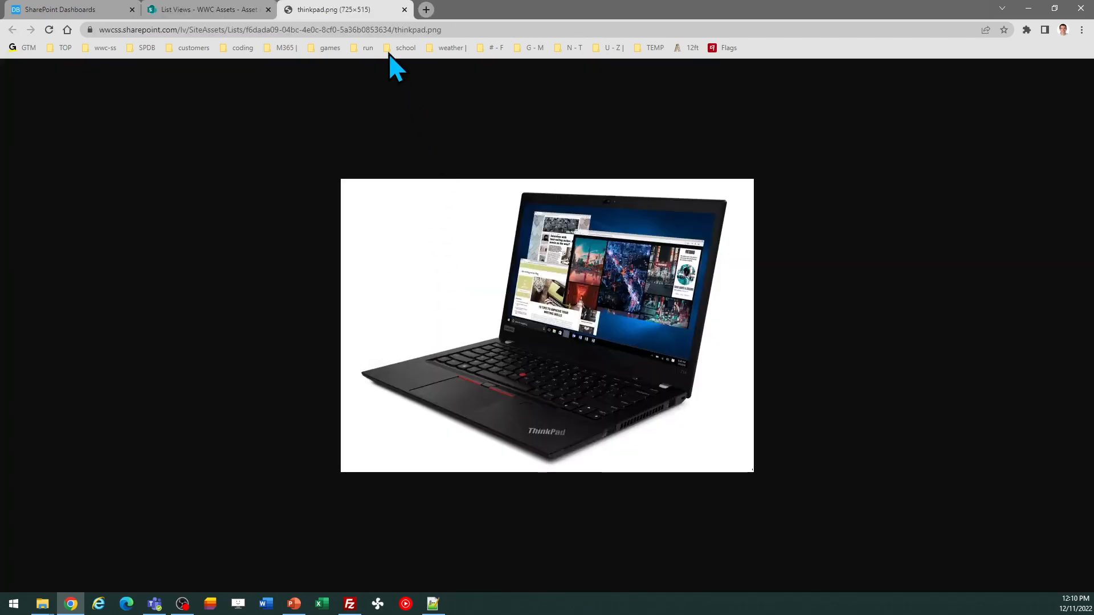
pyautogui.click(204, 9)
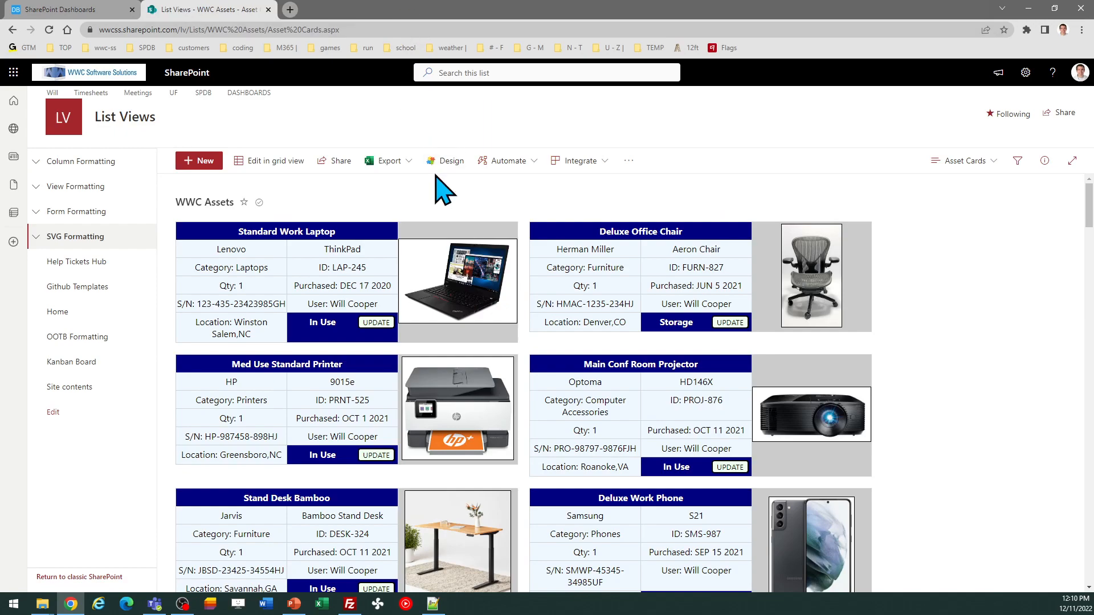
pyautogui.moveTo(465, 359)
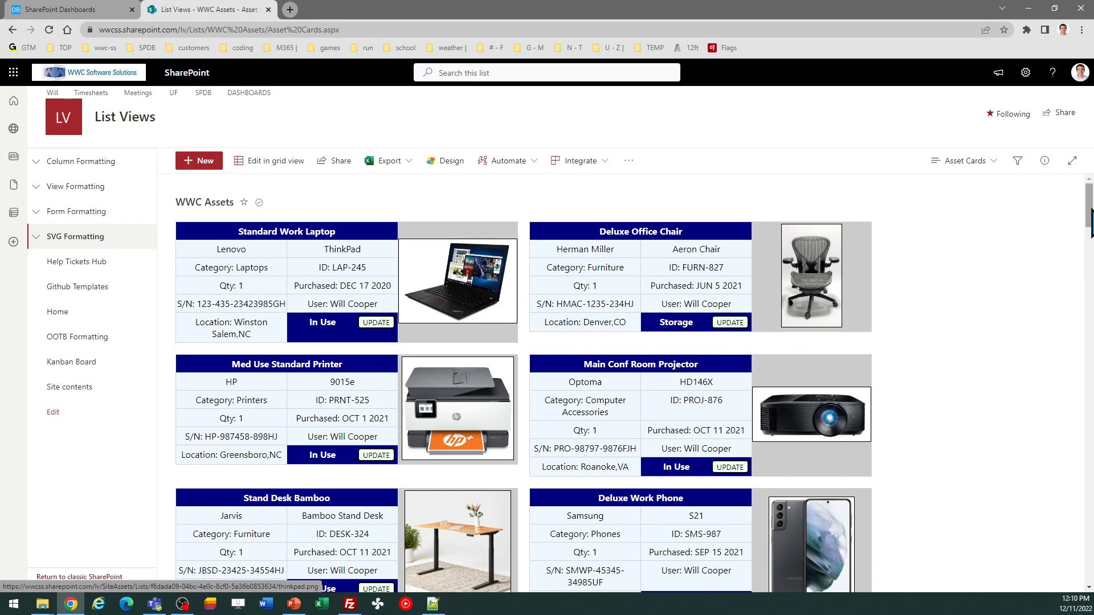
pyautogui.scroll(-3)
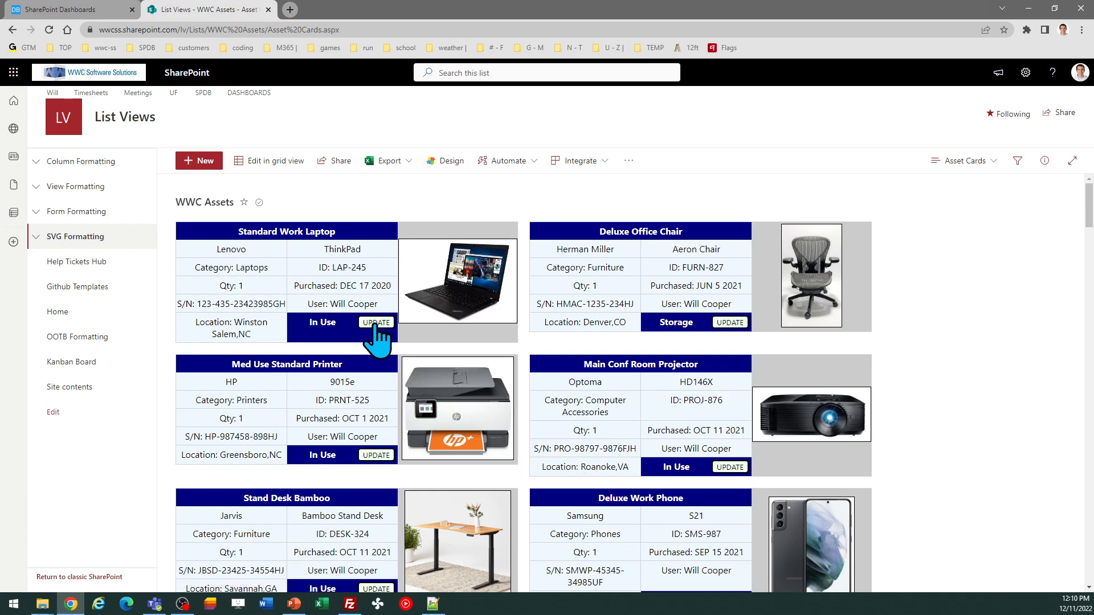
pyautogui.click(375, 322)
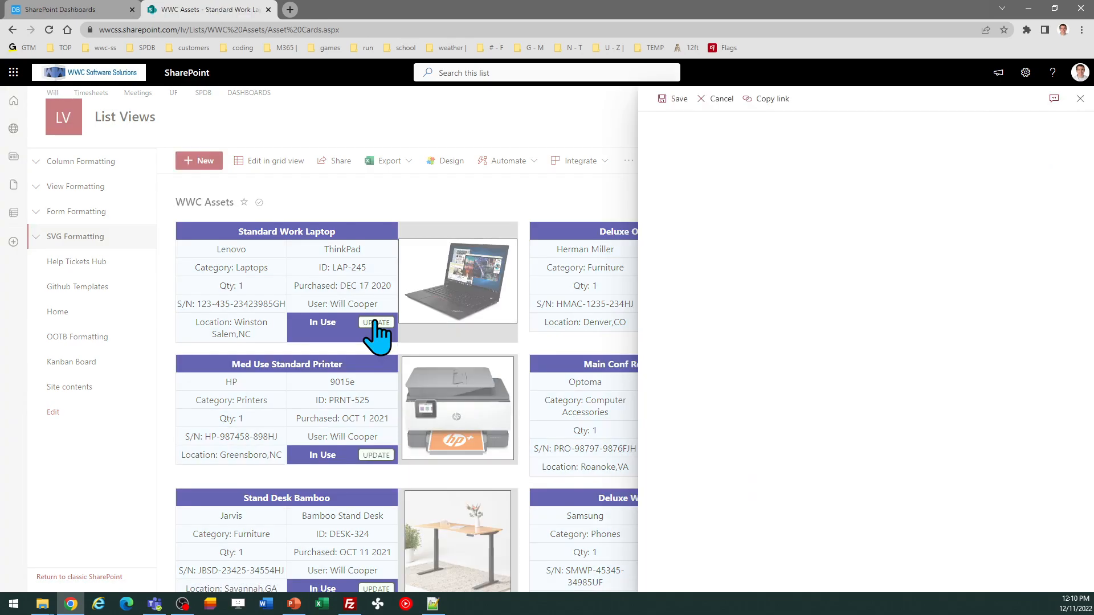
pyautogui.click(375, 321)
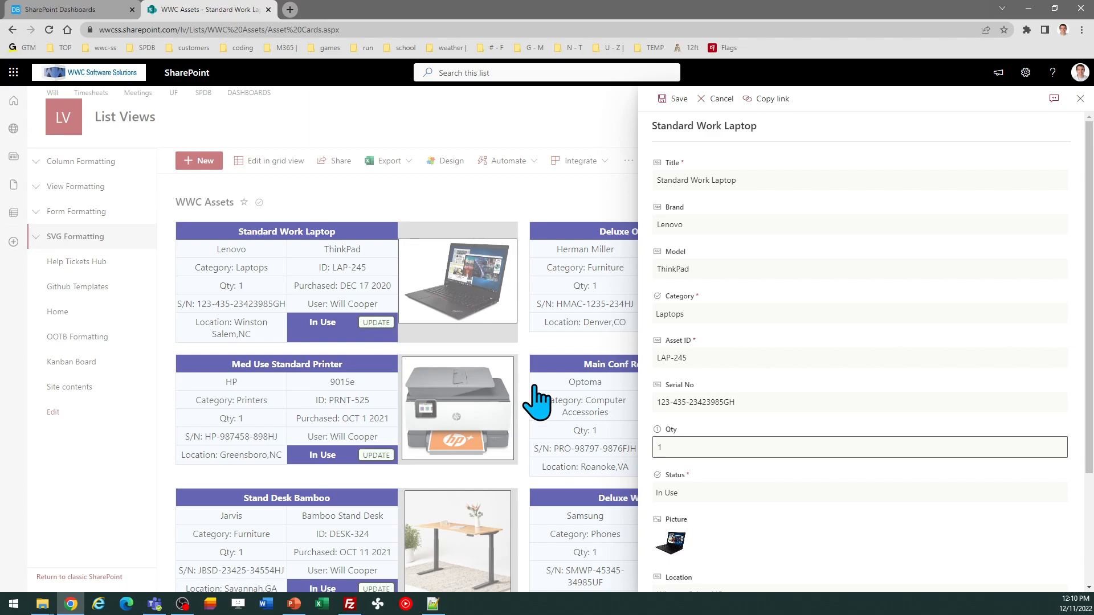
pyautogui.moveTo(719, 315)
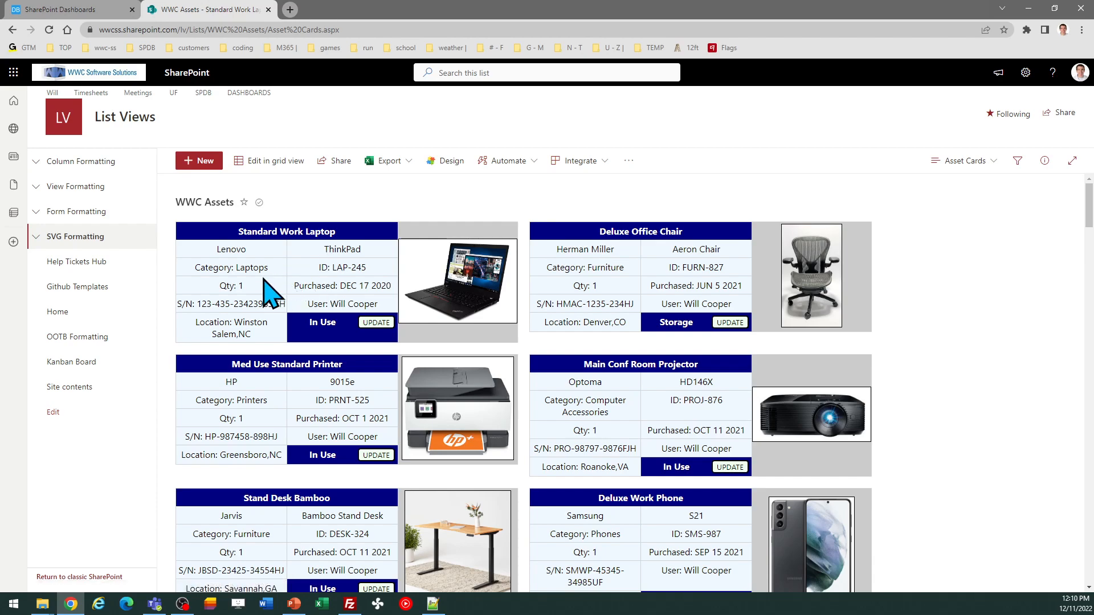
pyautogui.moveTo(288, 315)
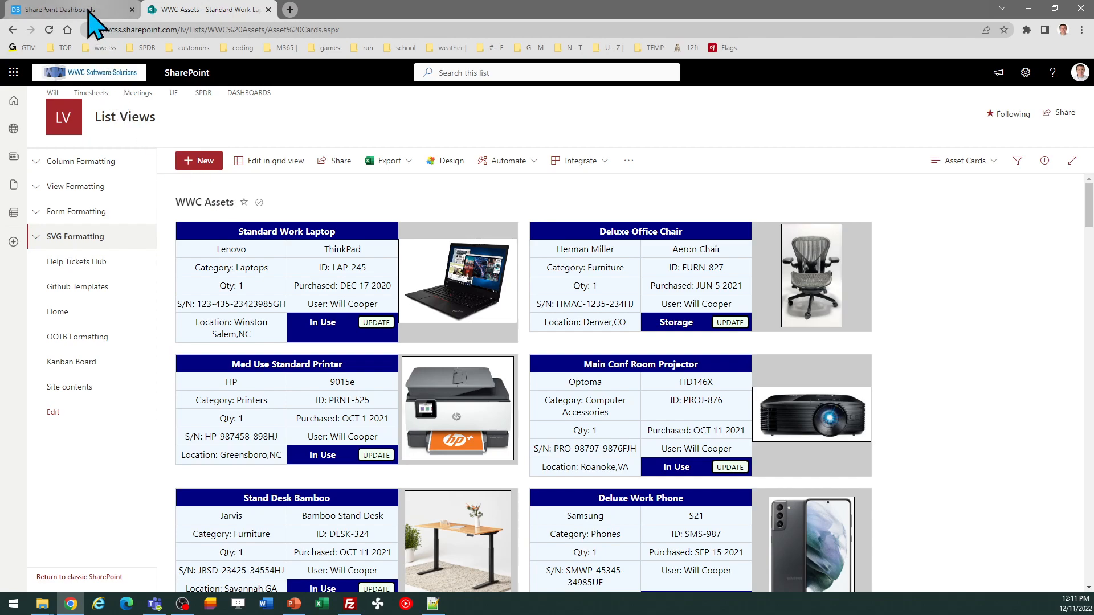
# Step: Try Theme 2 then apply teal Theme 3, font size 12 and card width 588 to the card template
pyautogui.click(63, 9)
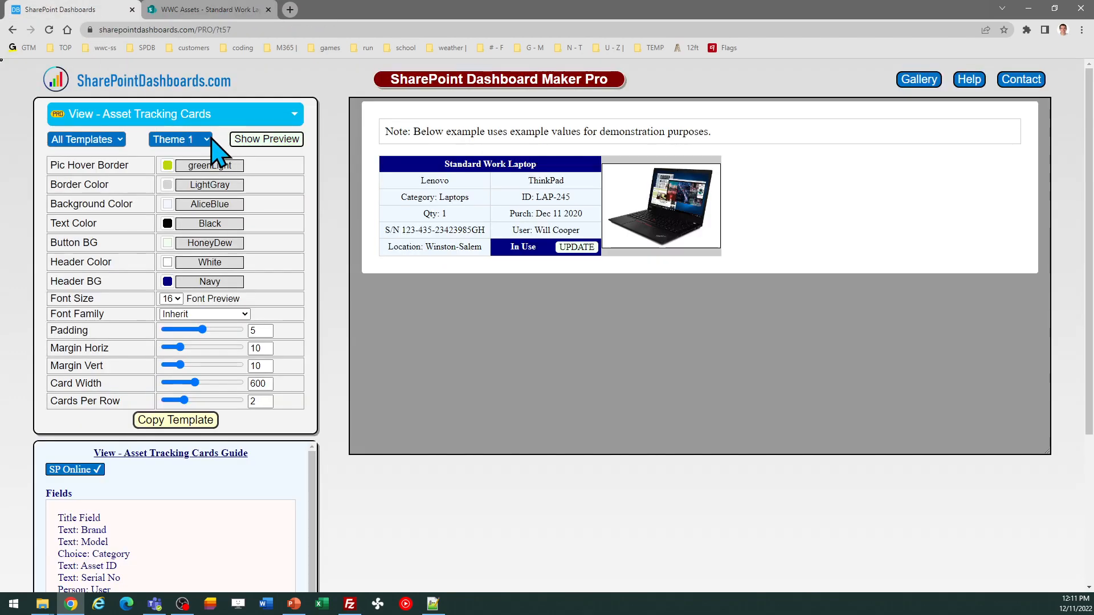
pyautogui.click(176, 139)
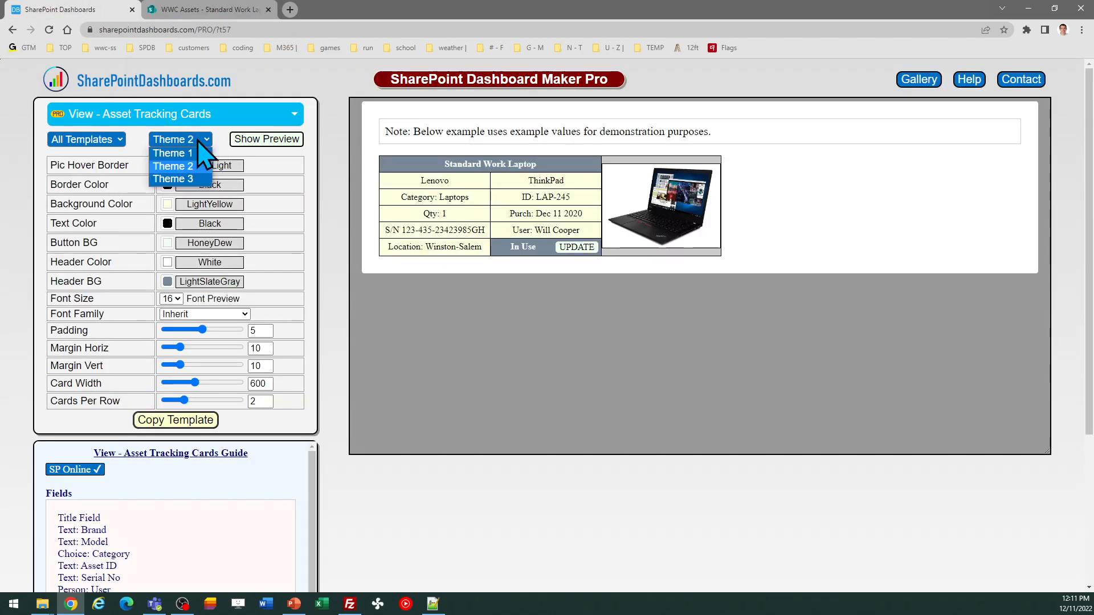
pyautogui.click(172, 179)
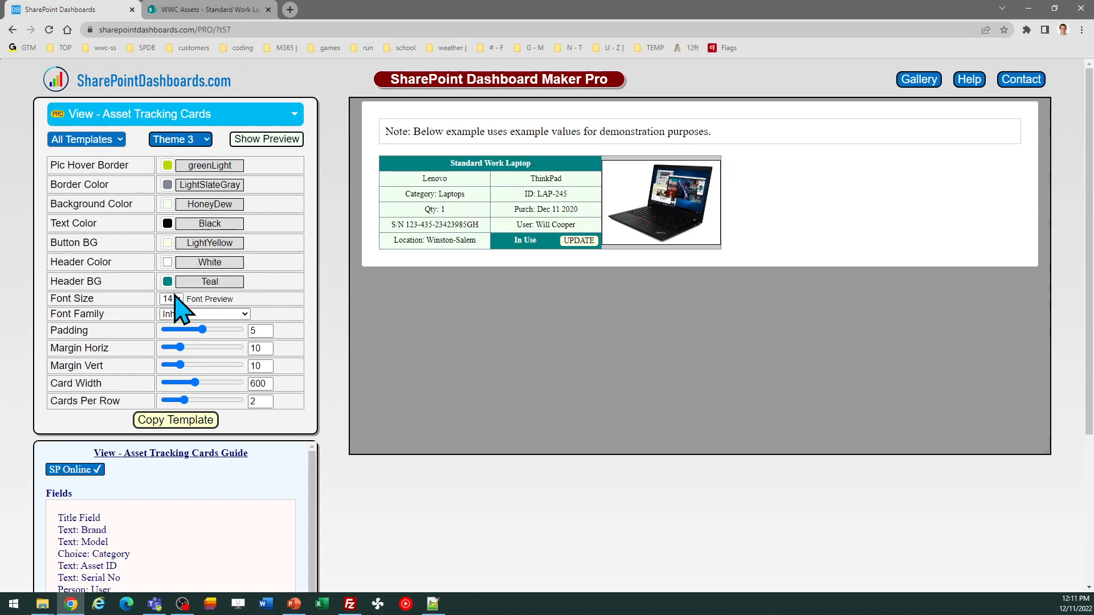
pyautogui.click(171, 299)
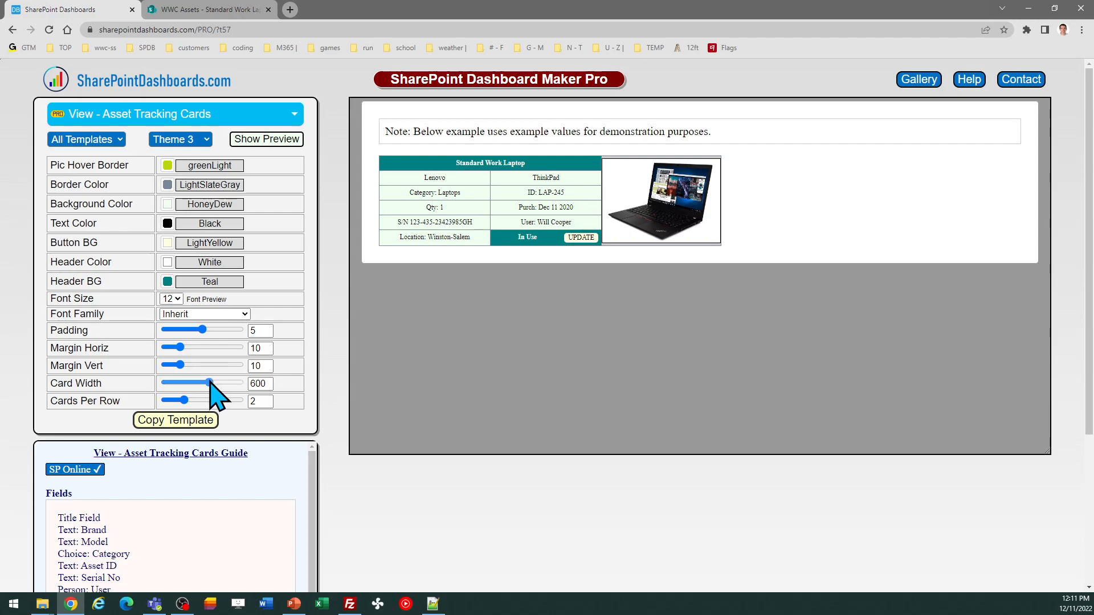
pyautogui.moveTo(212, 382); pyautogui.dragTo(218, 383)
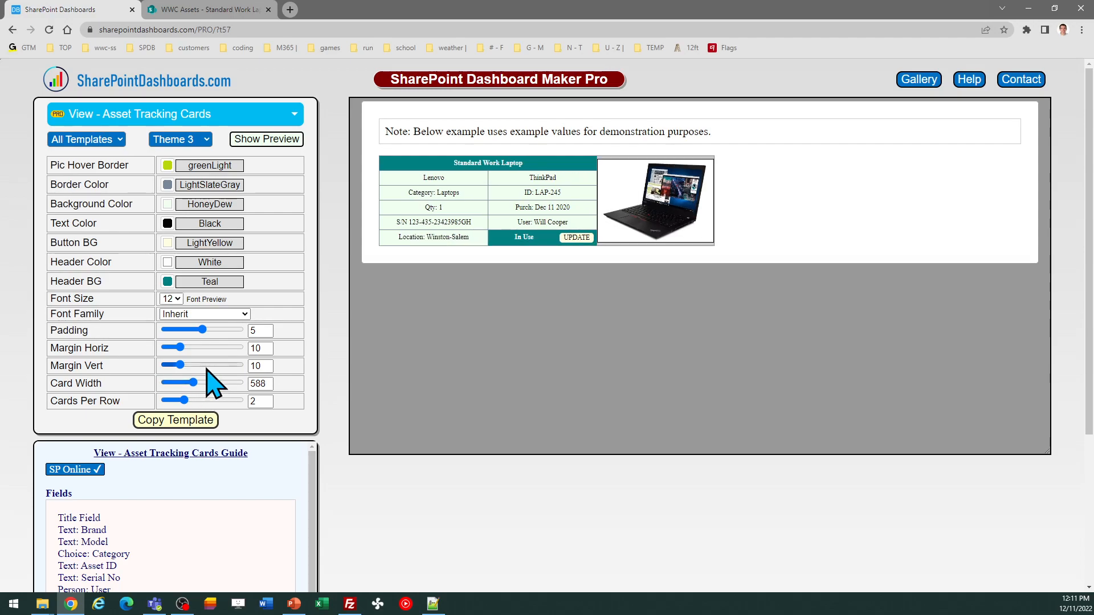
pyautogui.moveTo(213, 368)
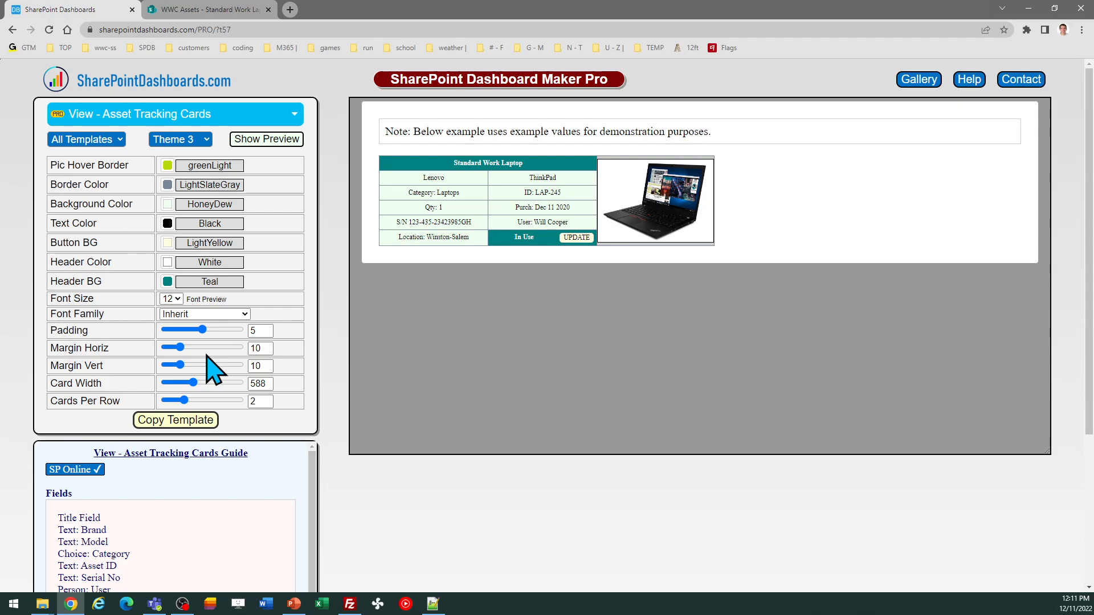
pyautogui.moveTo(346, 338)
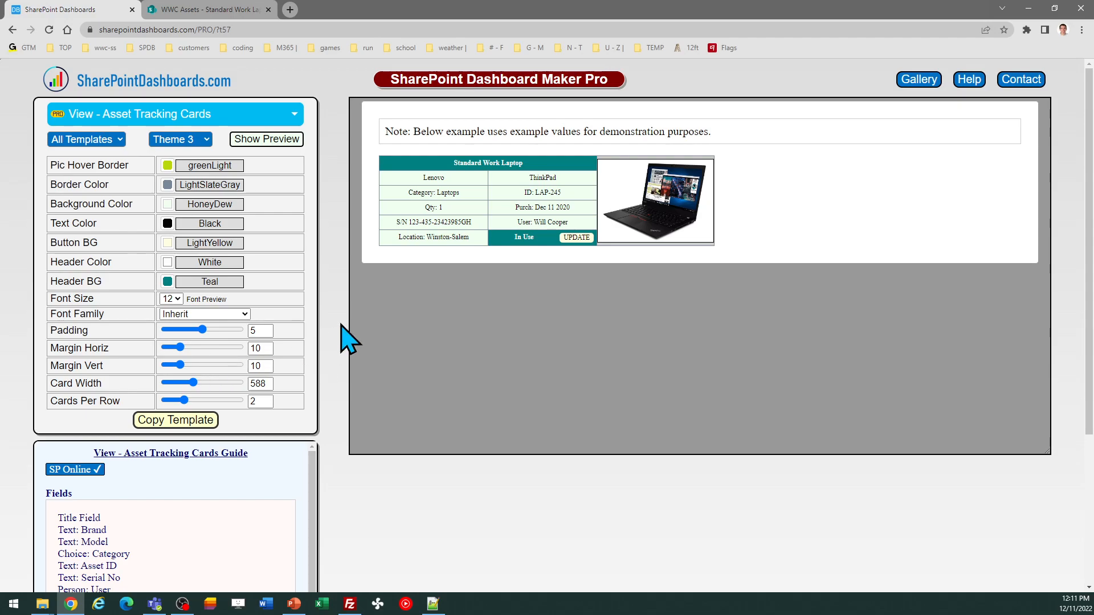
pyautogui.moveTo(224, 250)
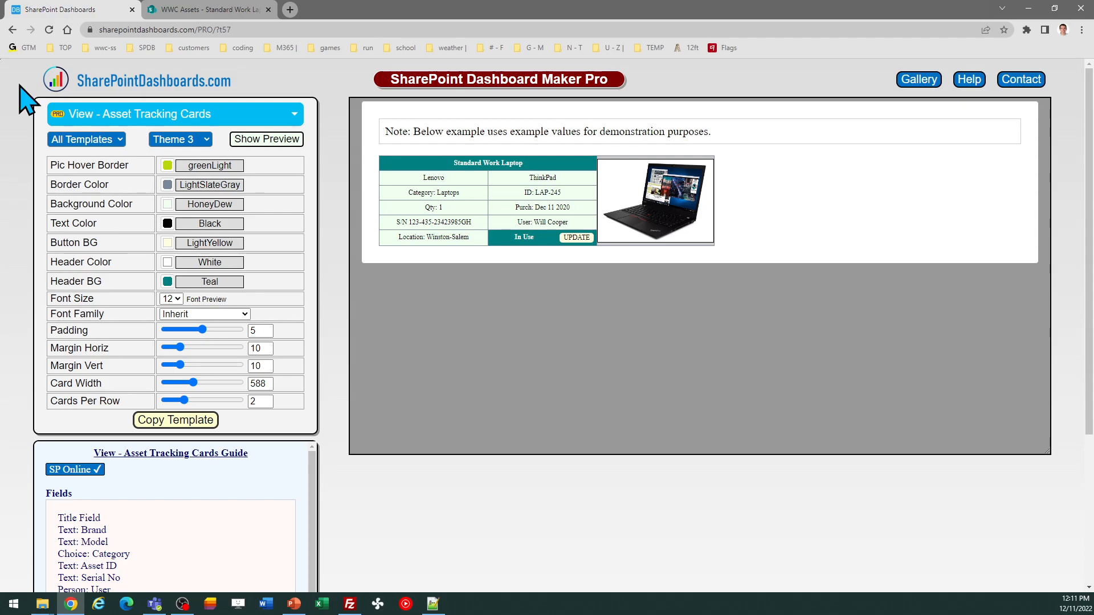
pyautogui.moveTo(223, 55)
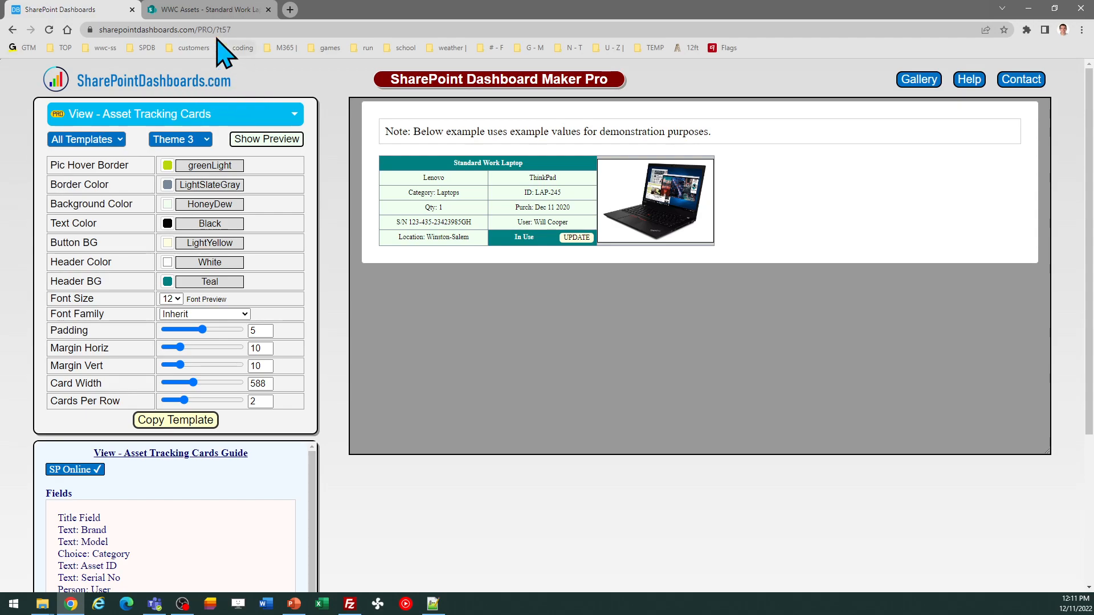
pyautogui.click(207, 9)
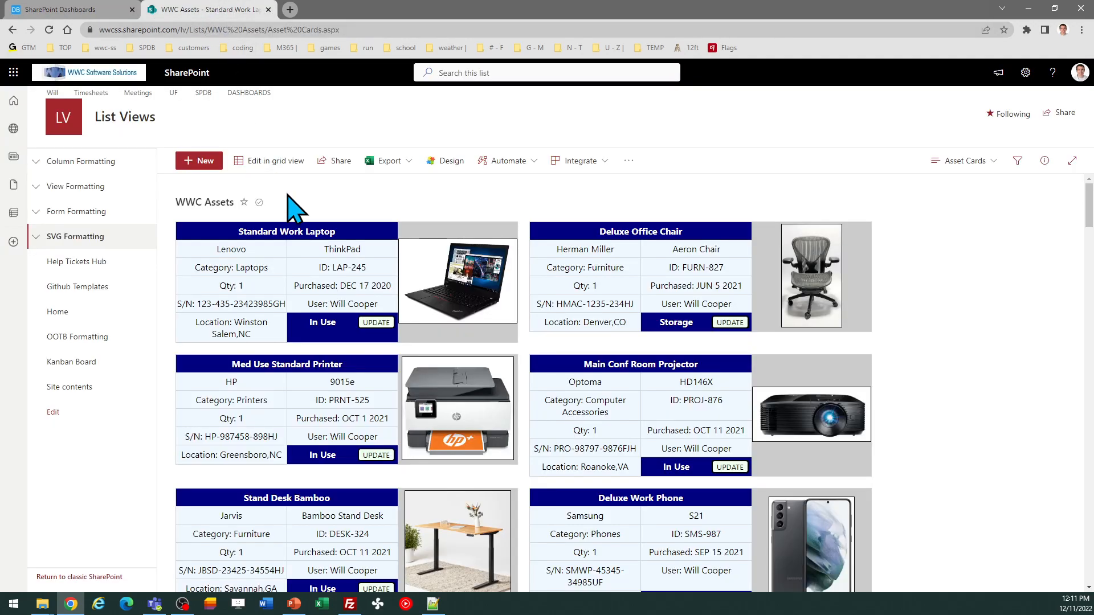